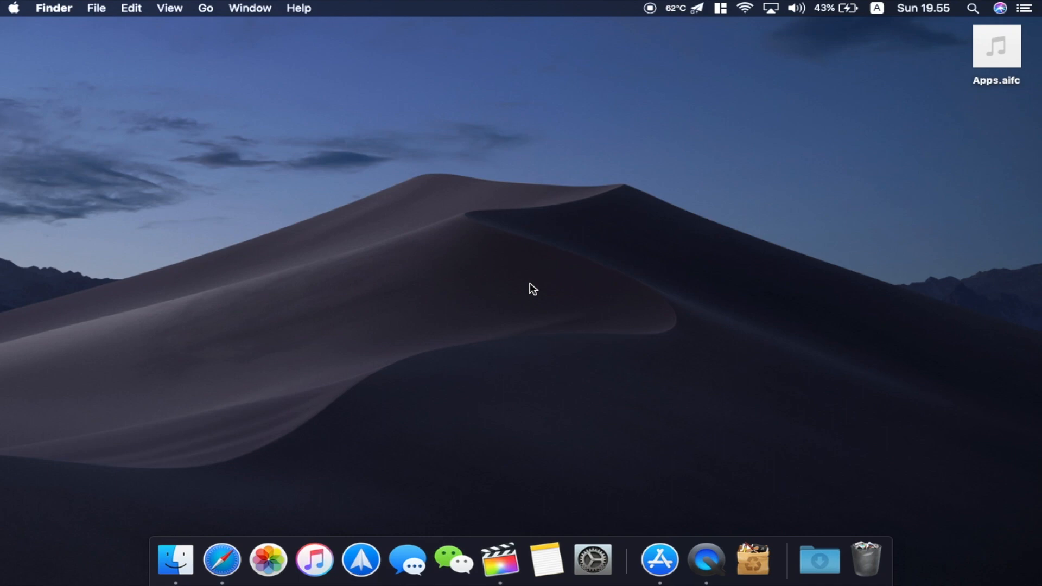
Step: Bring up the Finder Documents windows, snap one to Center with Magnet, then restore the tiles
click(660, 560)
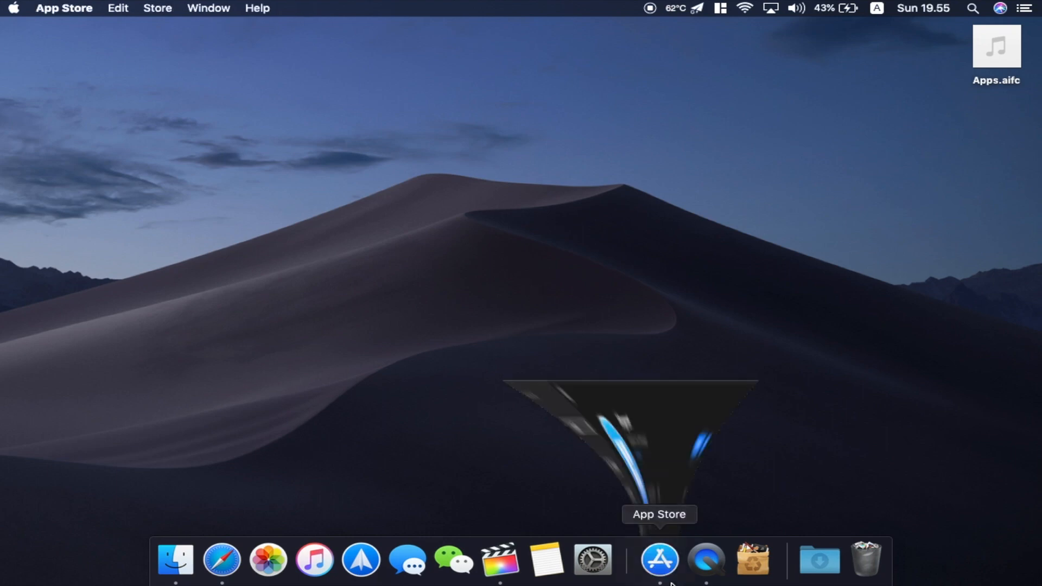
click(663, 561)
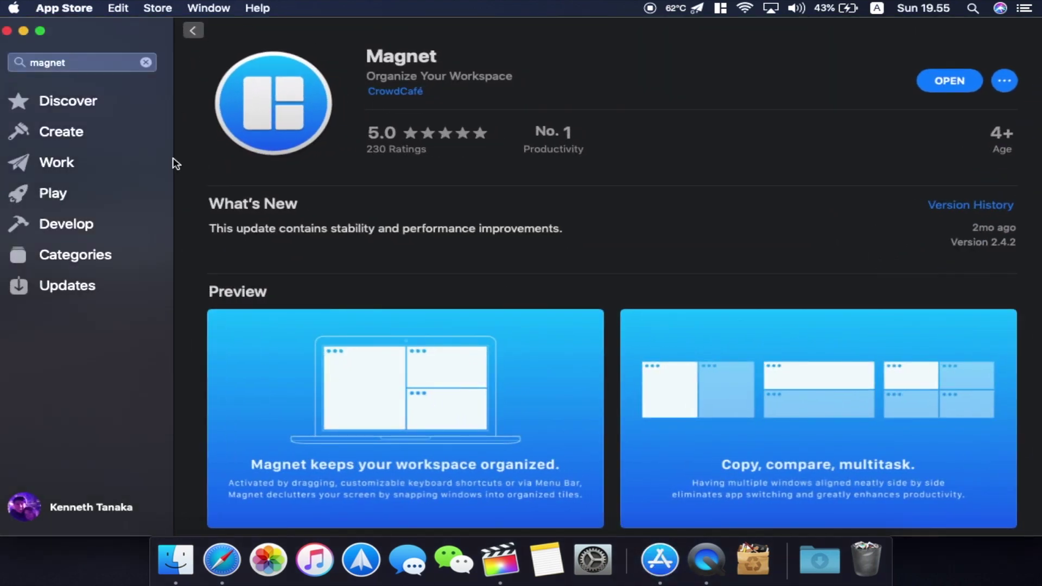
mouse_move(240, 179)
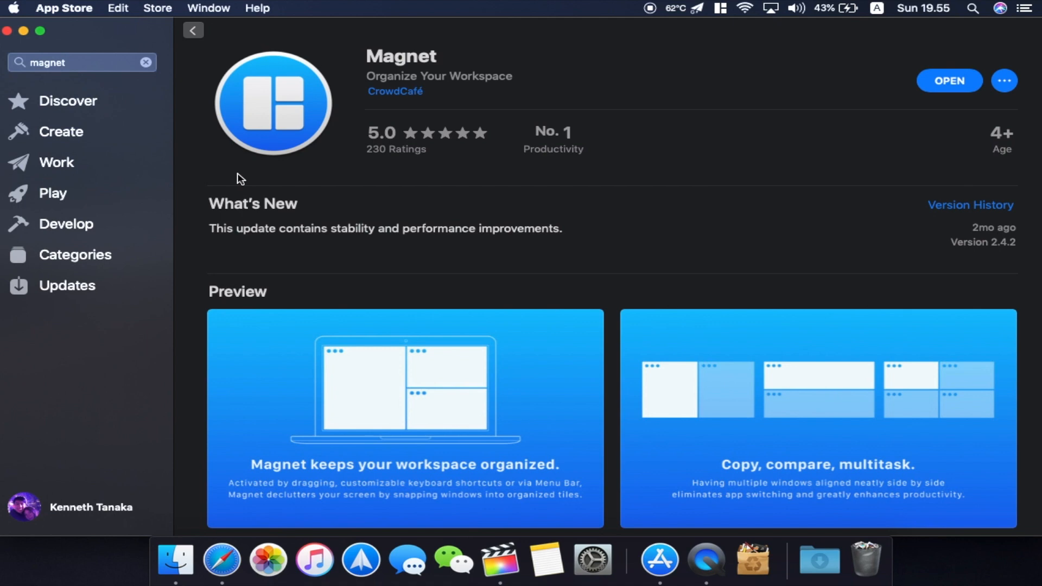
mouse_move(517, 134)
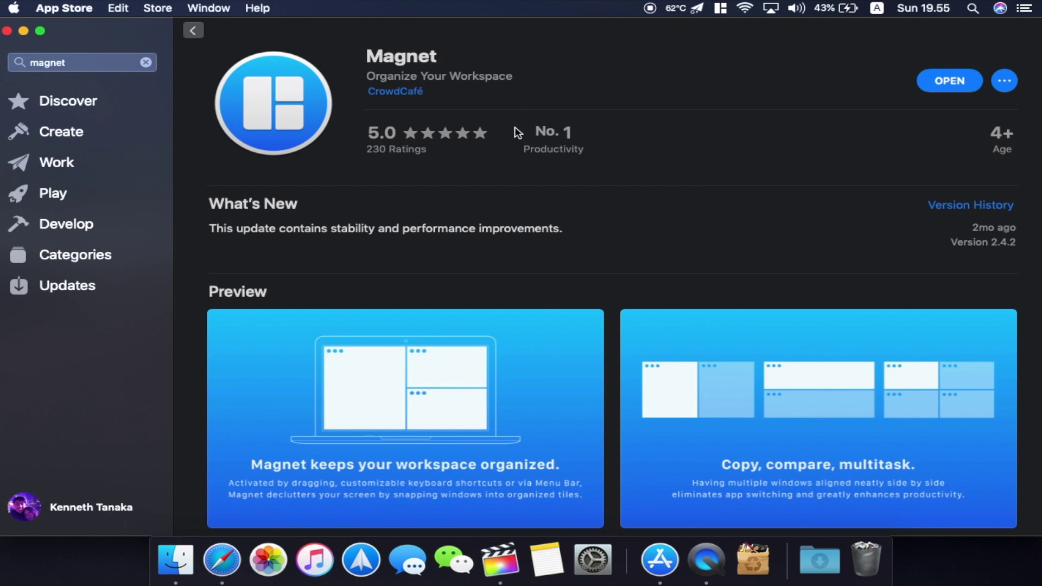
mouse_move(602, 161)
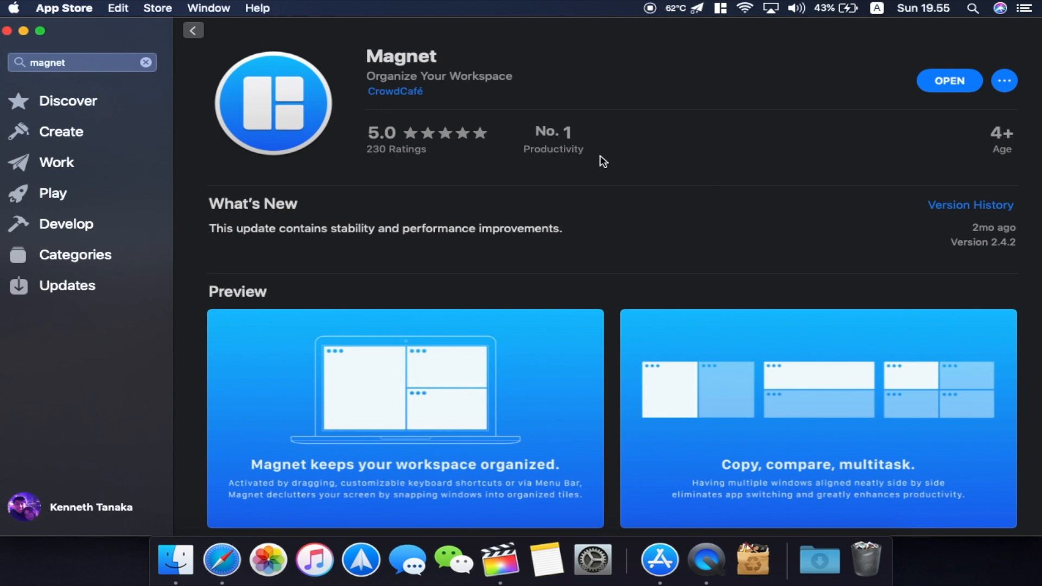
mouse_move(620, 201)
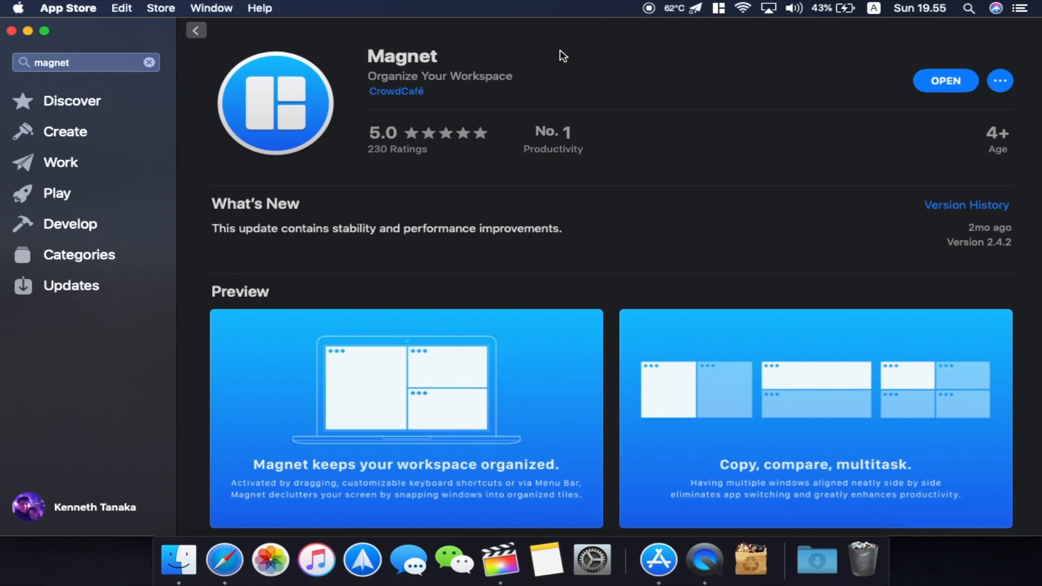
mouse_move(502, 52)
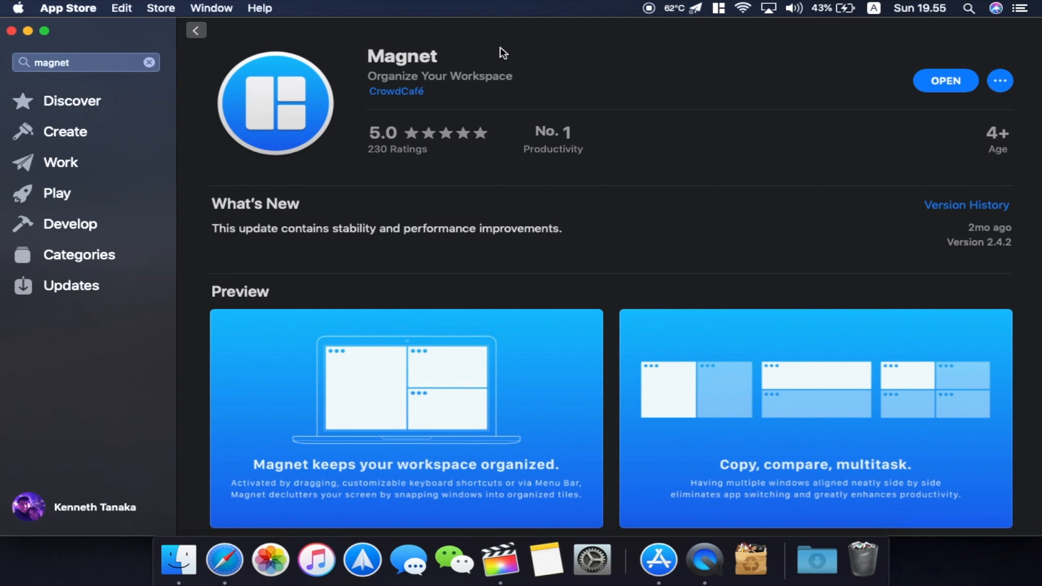
mouse_move(27, 33)
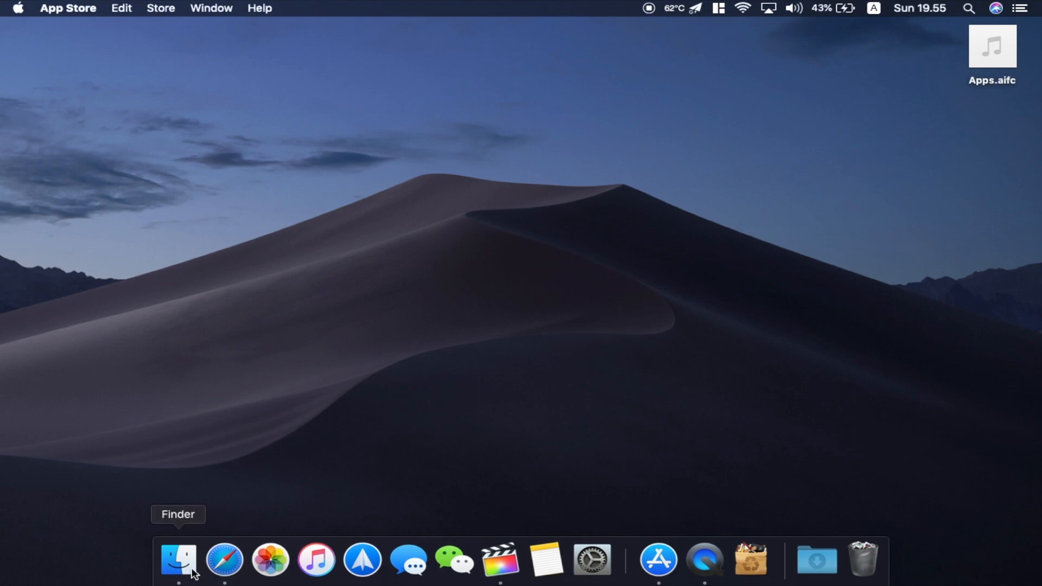
click(178, 564)
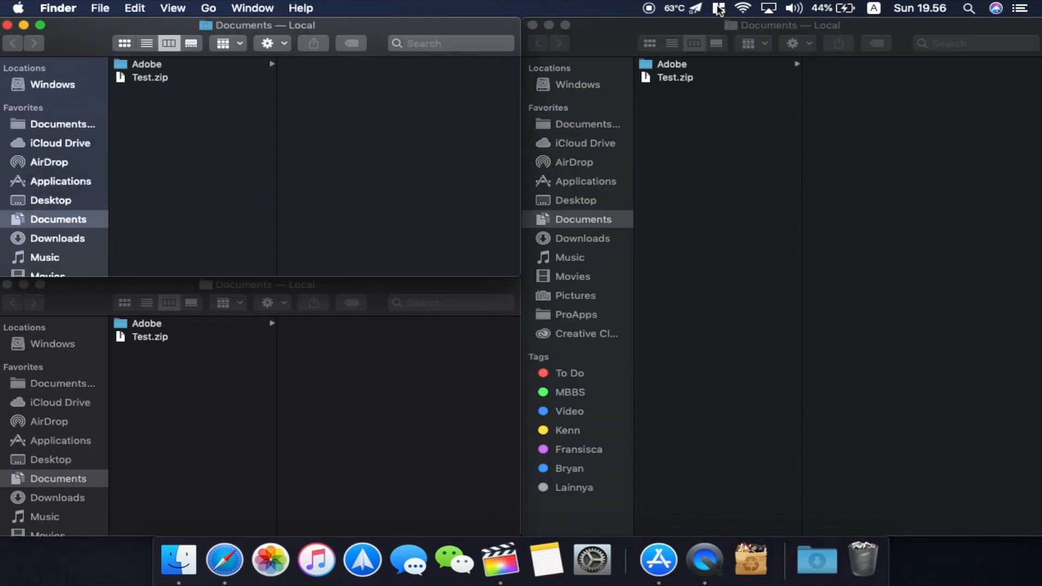
click(718, 7)
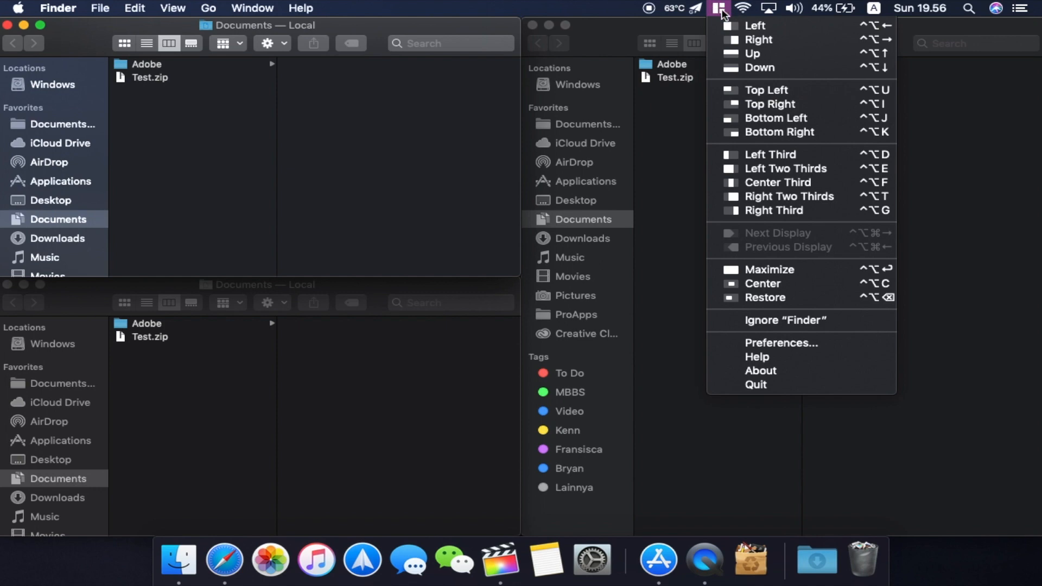
click(300, 173)
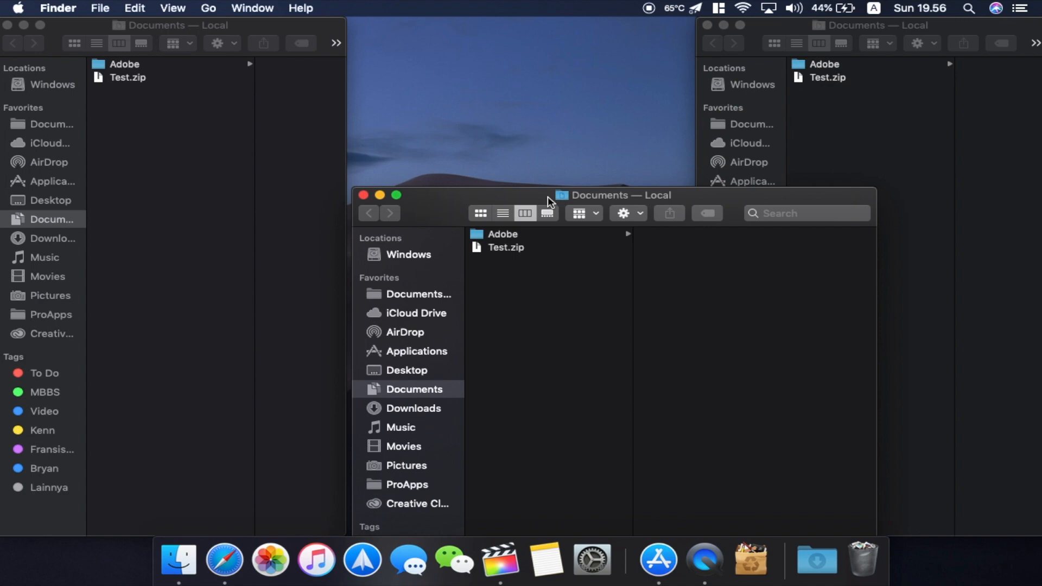
click(397, 195)
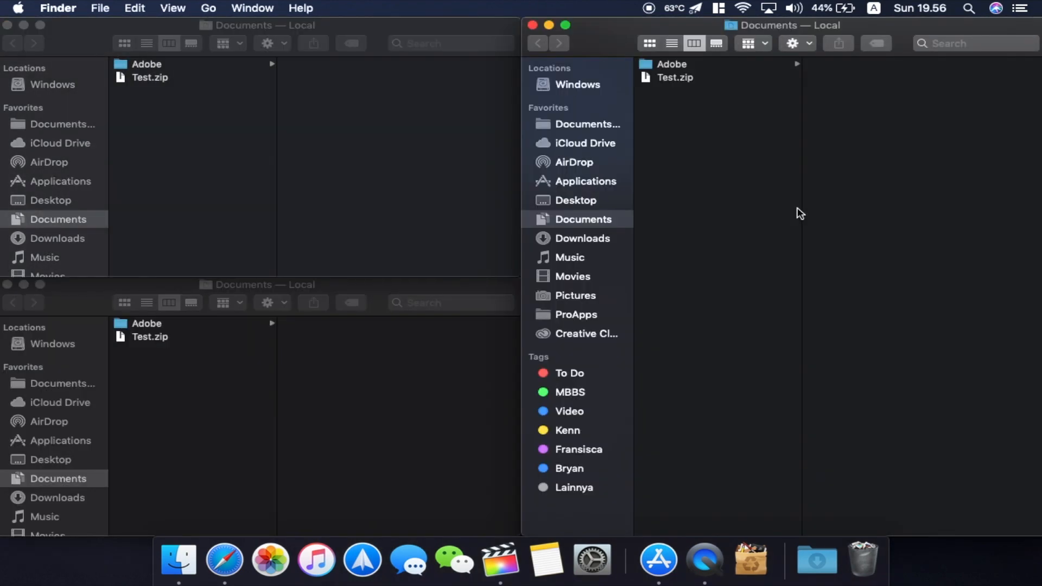
click(658, 561)
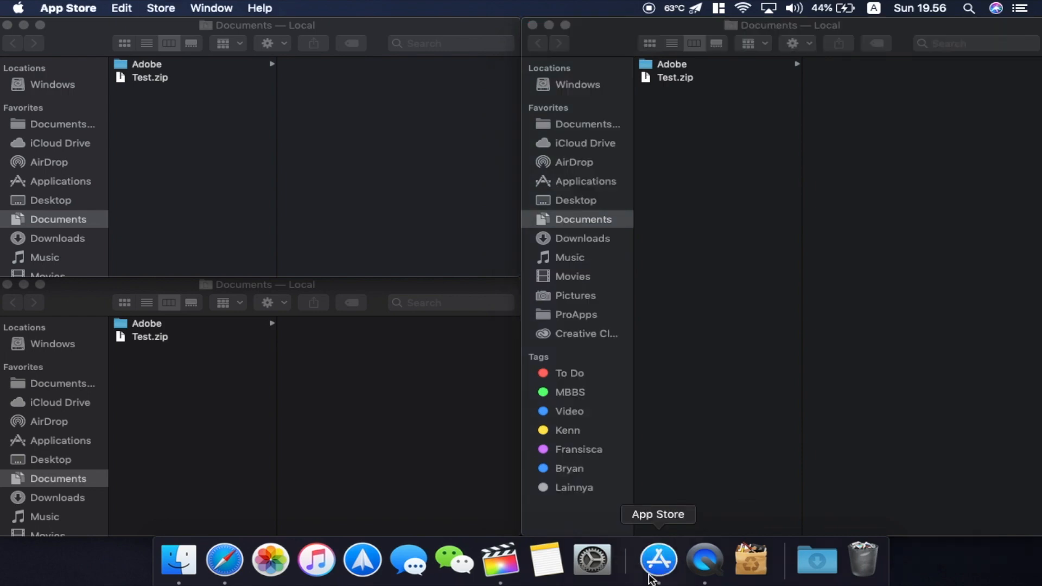
Step: Bring the App Store's Magnet listing back to the front from the Dock
click(657, 561)
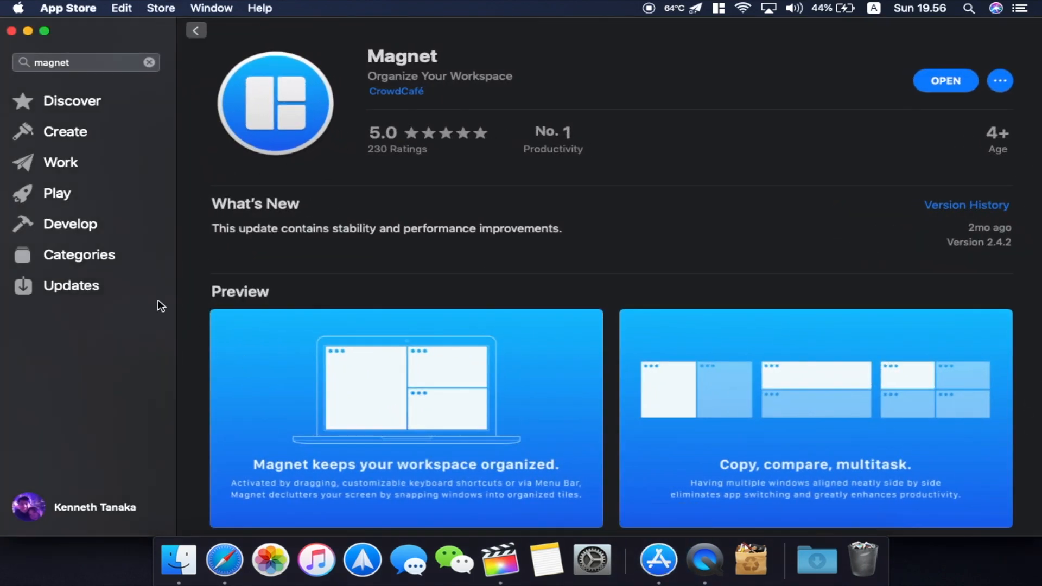
mouse_move(658, 561)
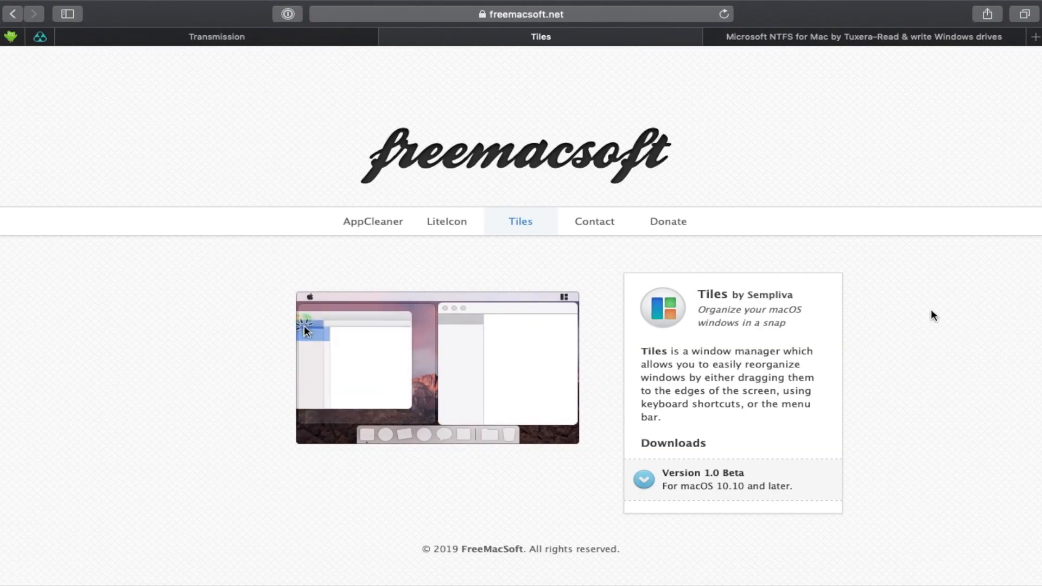
Step: Switch Safari to the Transmission tab showing transmissionbt.com
click(216, 36)
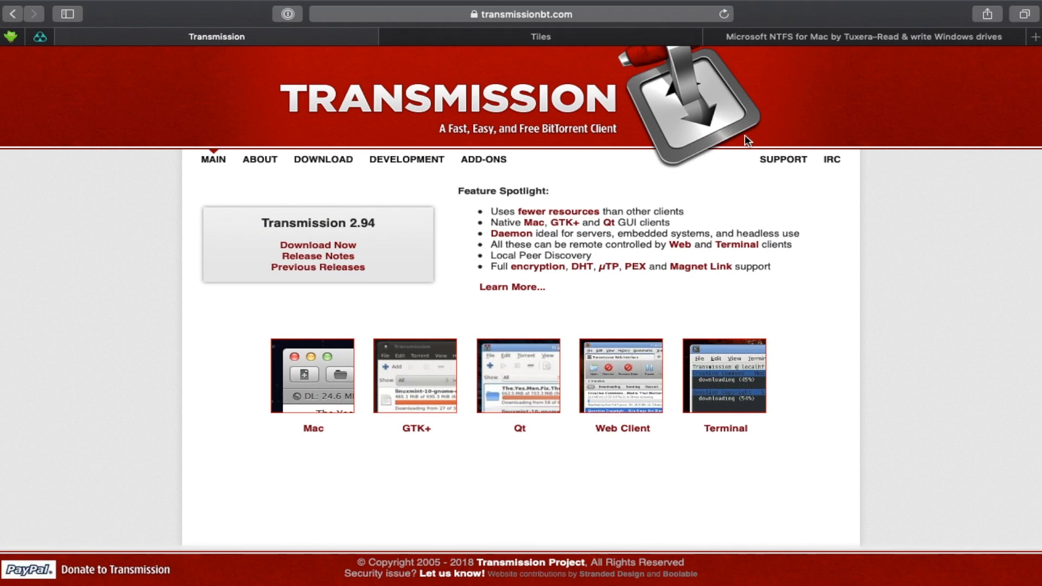
mouse_move(698, 116)
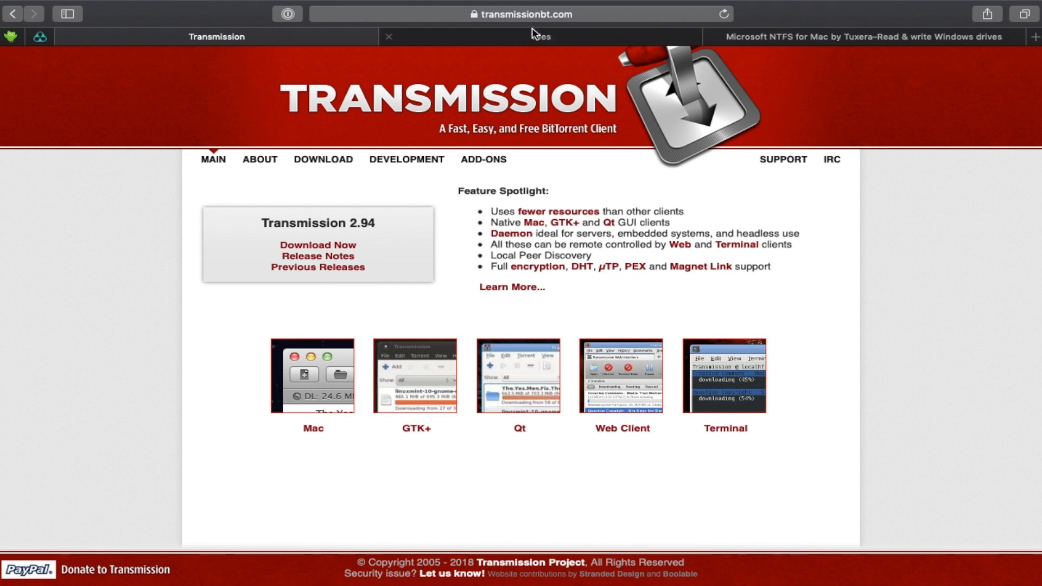
mouse_move(403, 427)
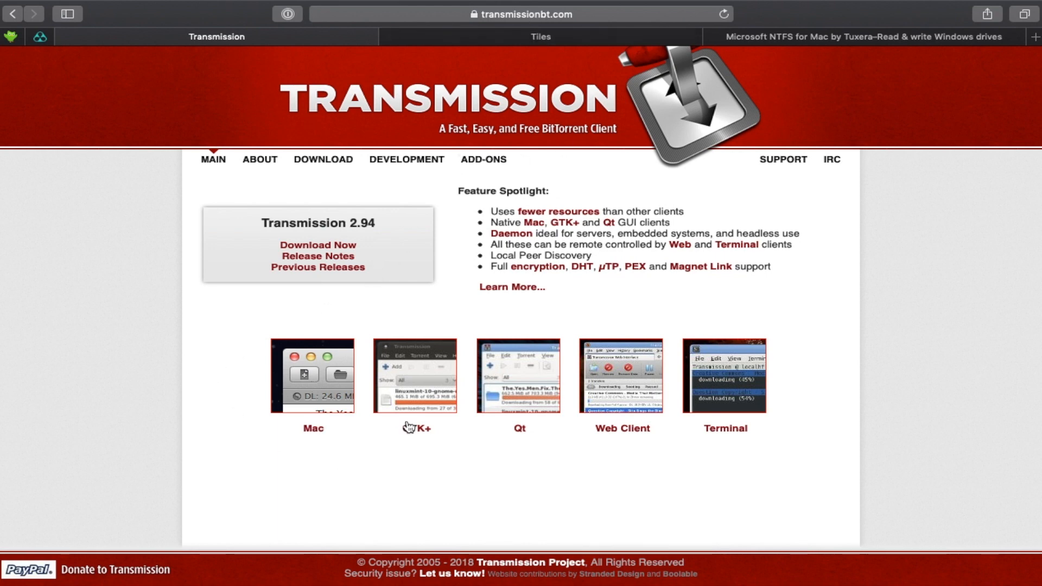
mouse_move(766, 408)
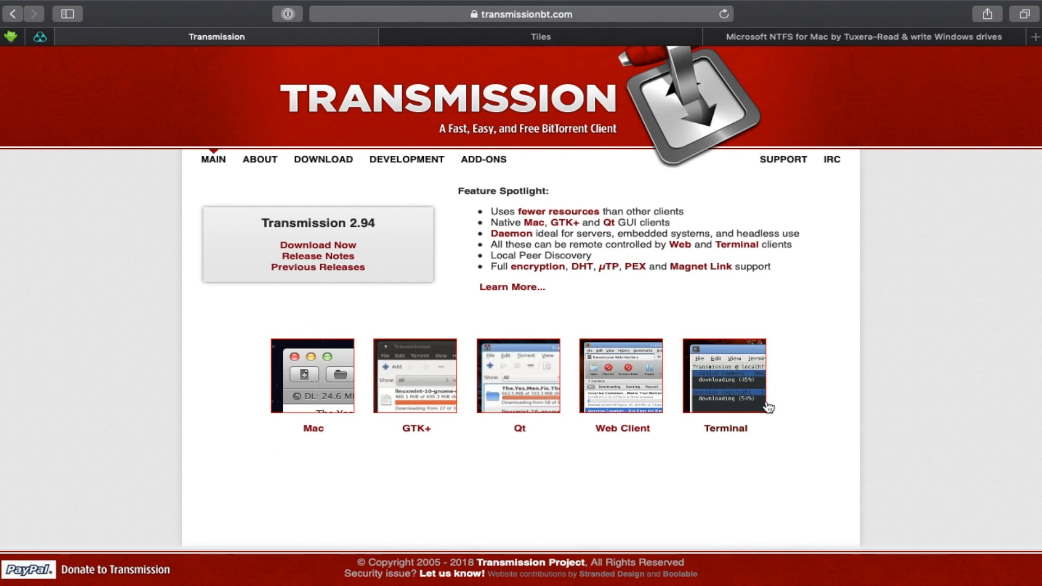
mouse_move(866, 434)
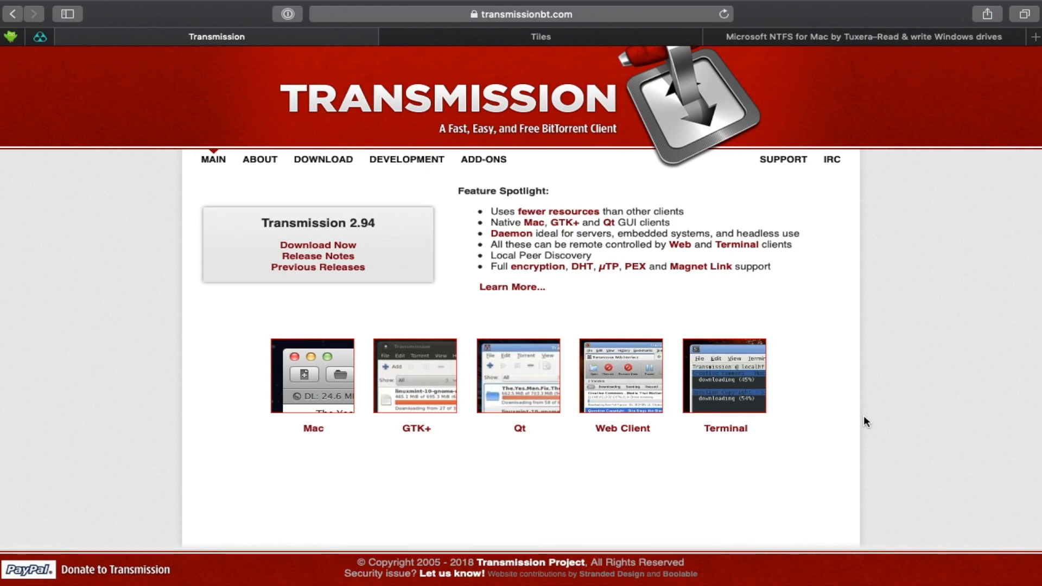
mouse_move(460, 290)
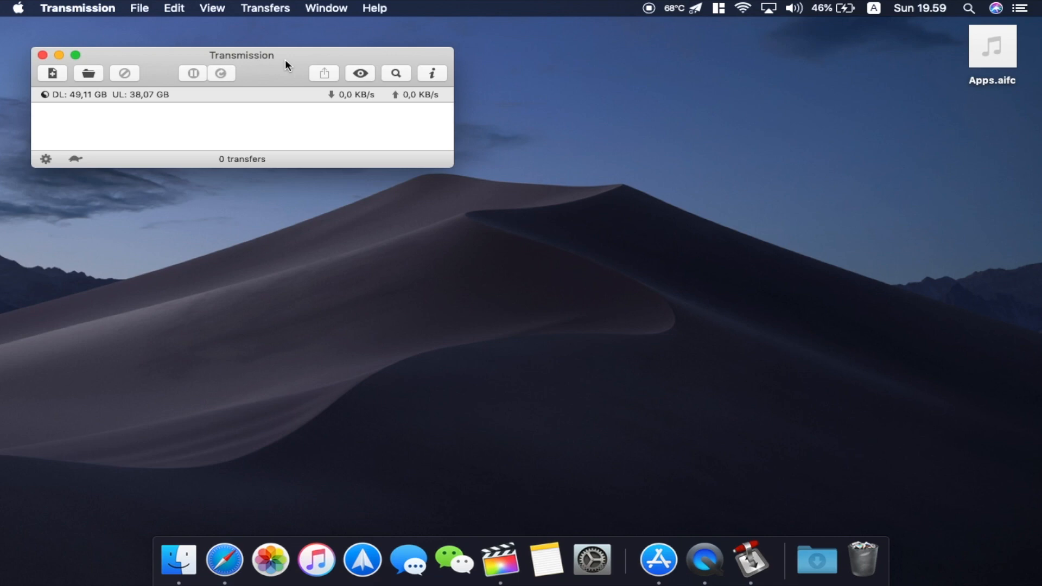
Step: Open Transmission's General preferences from the app menu, then close them
click(76, 7)
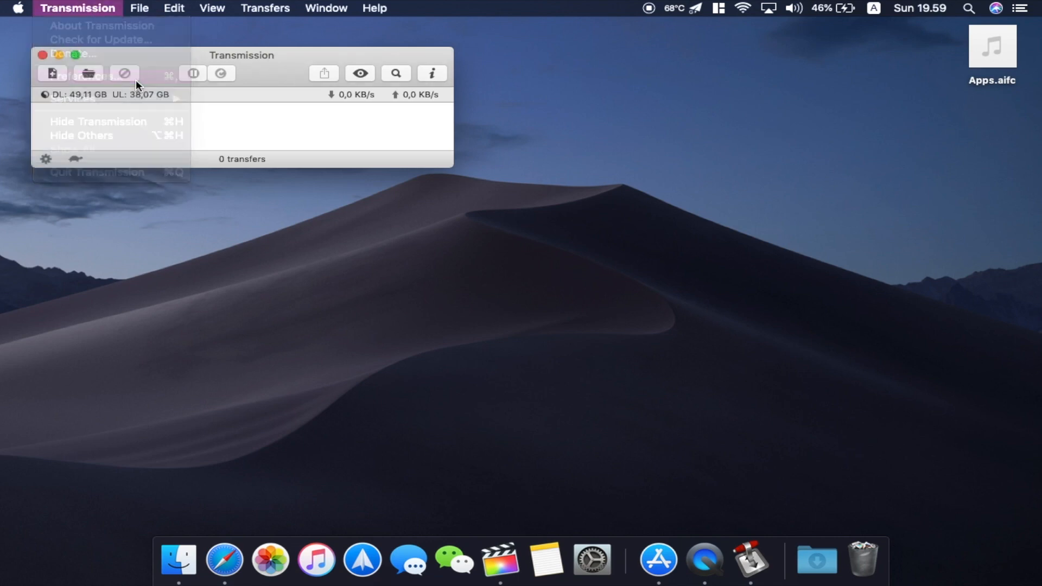
click(82, 73)
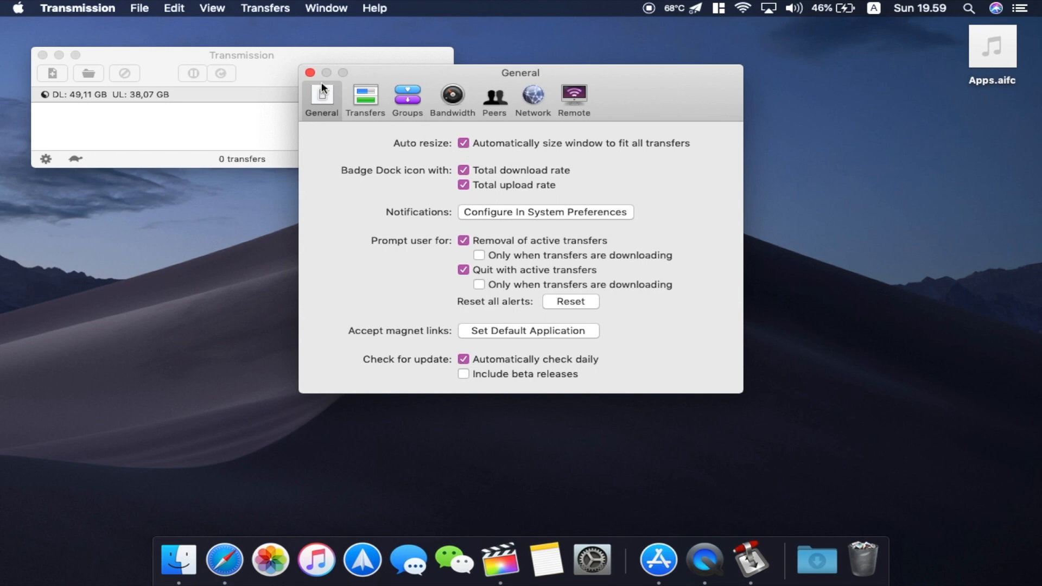
click(308, 73)
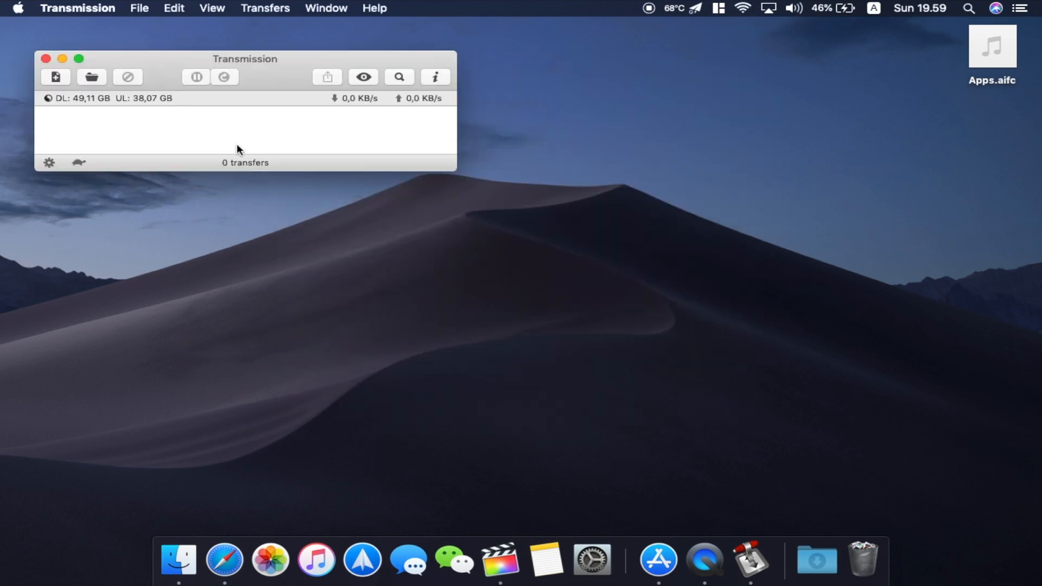
mouse_move(314, 190)
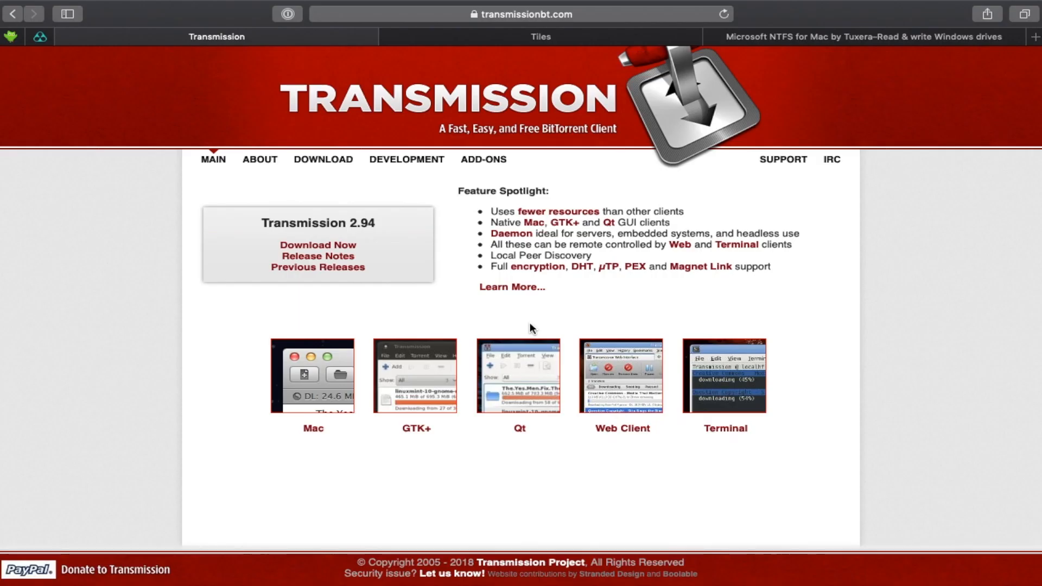
mouse_move(906, 289)
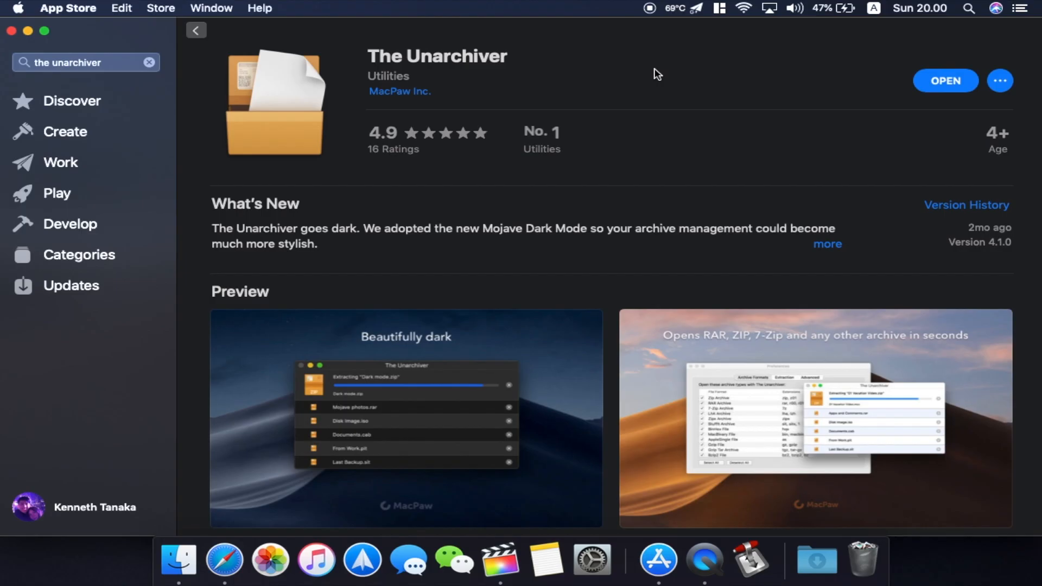
mouse_move(343, 100)
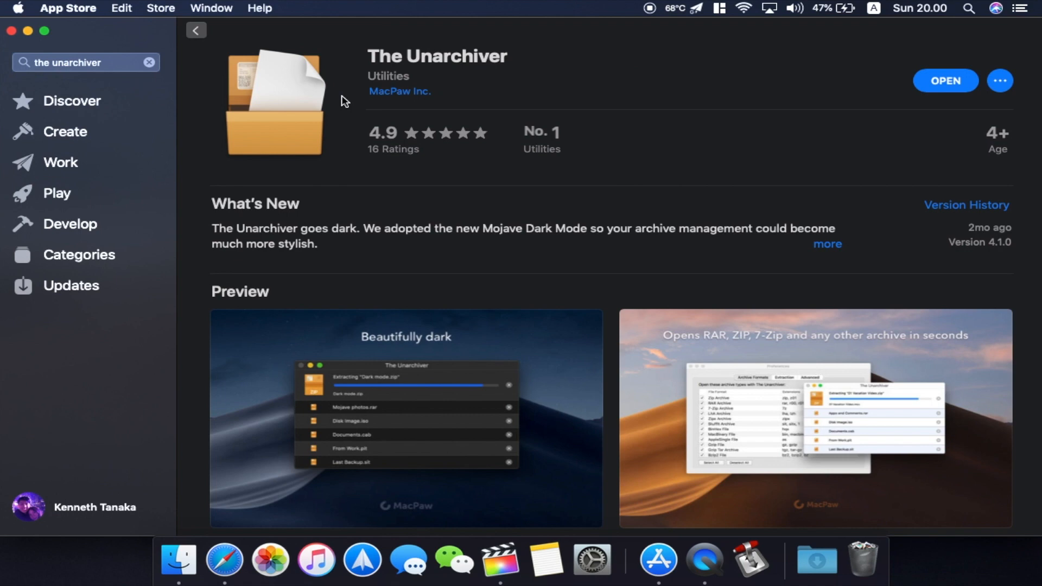
mouse_move(525, 186)
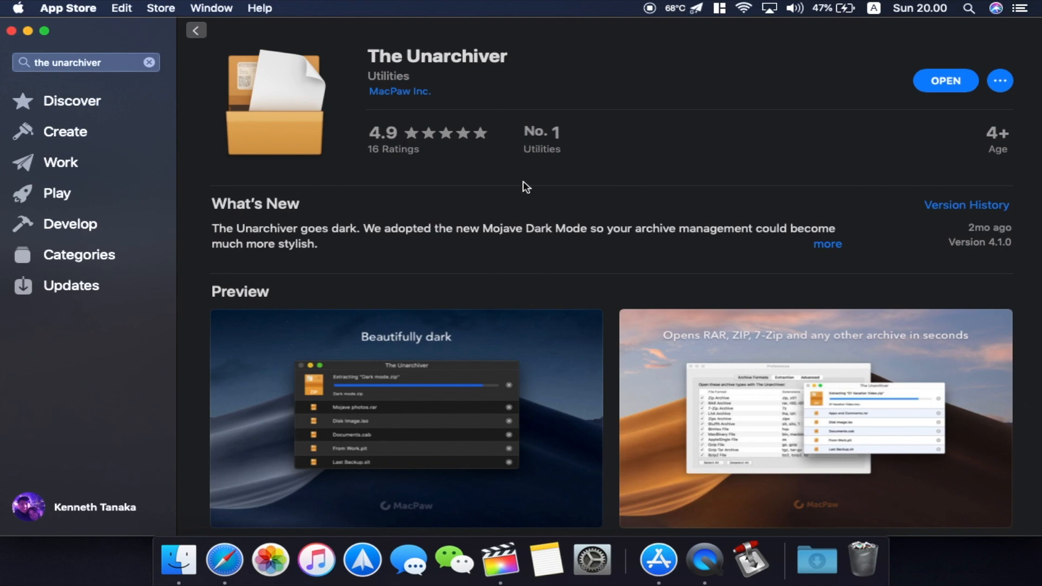
mouse_move(526, 122)
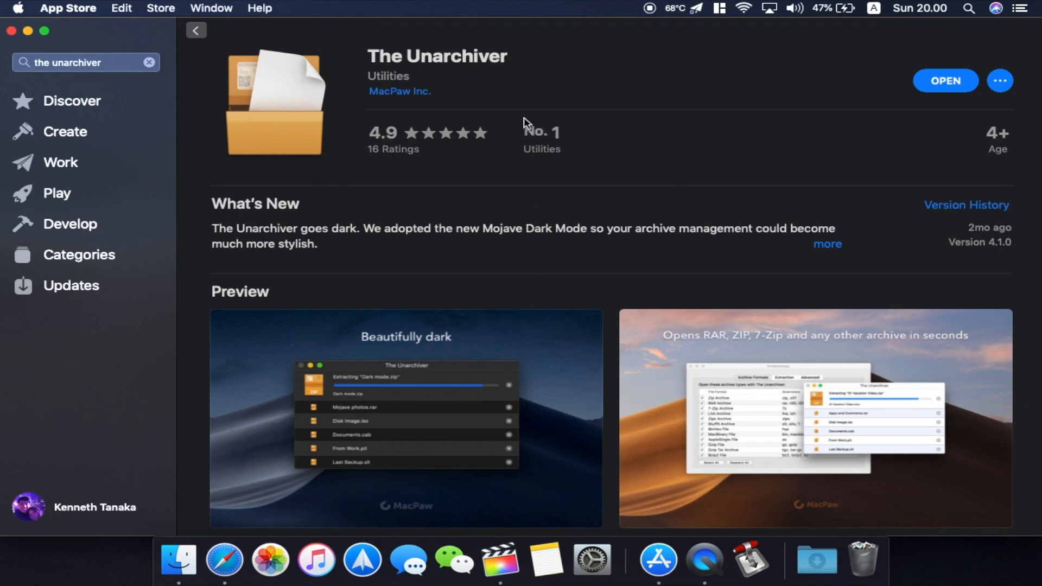
mouse_move(574, 133)
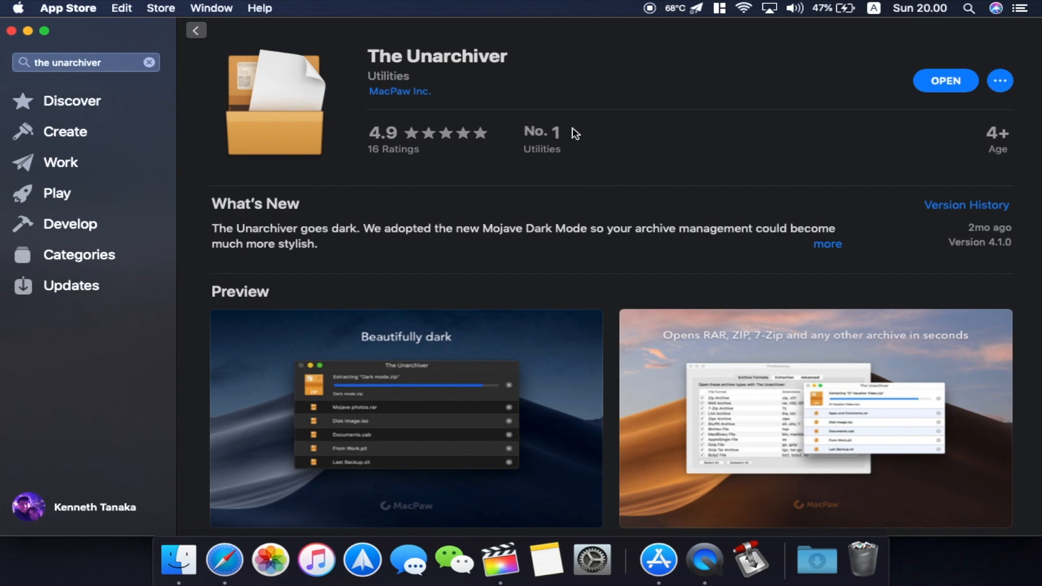
mouse_move(394, 97)
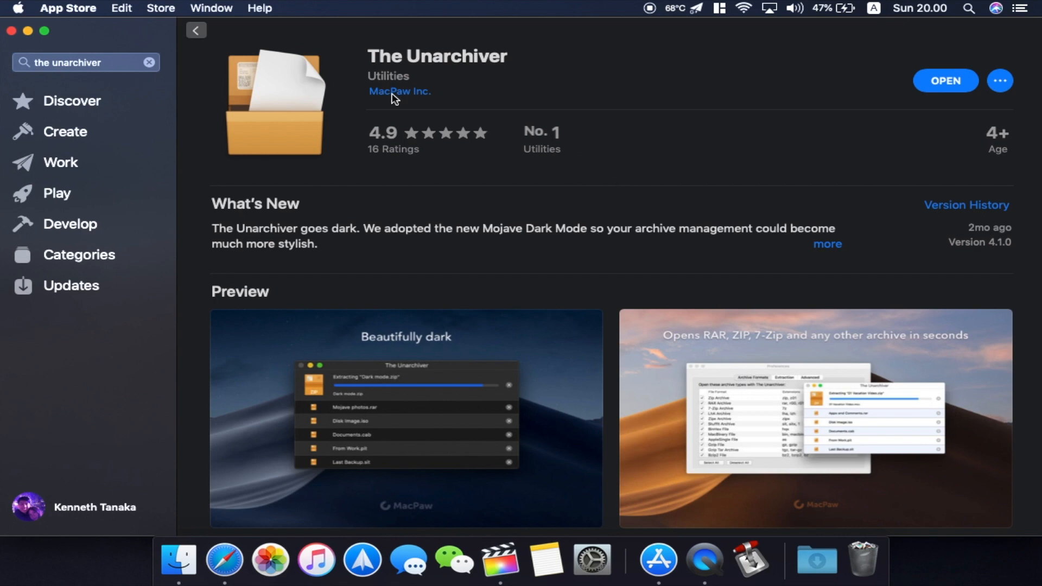
mouse_move(431, 166)
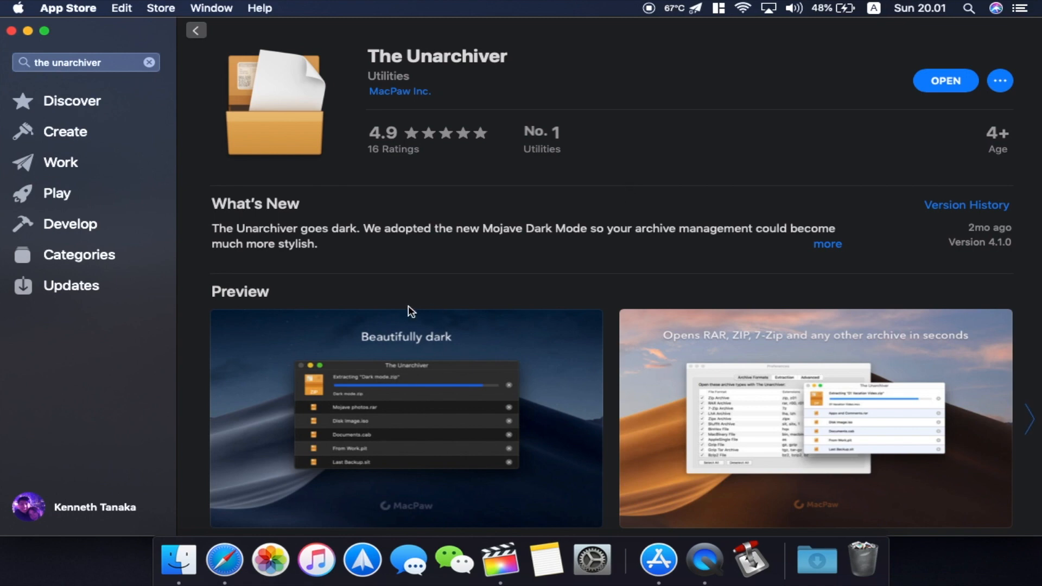
mouse_move(568, 432)
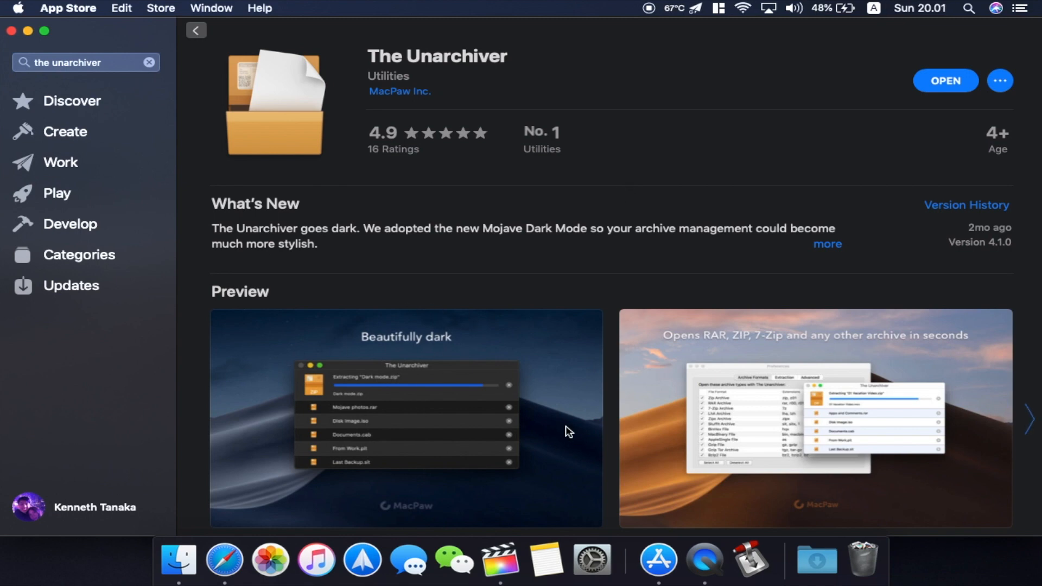
mouse_move(647, 36)
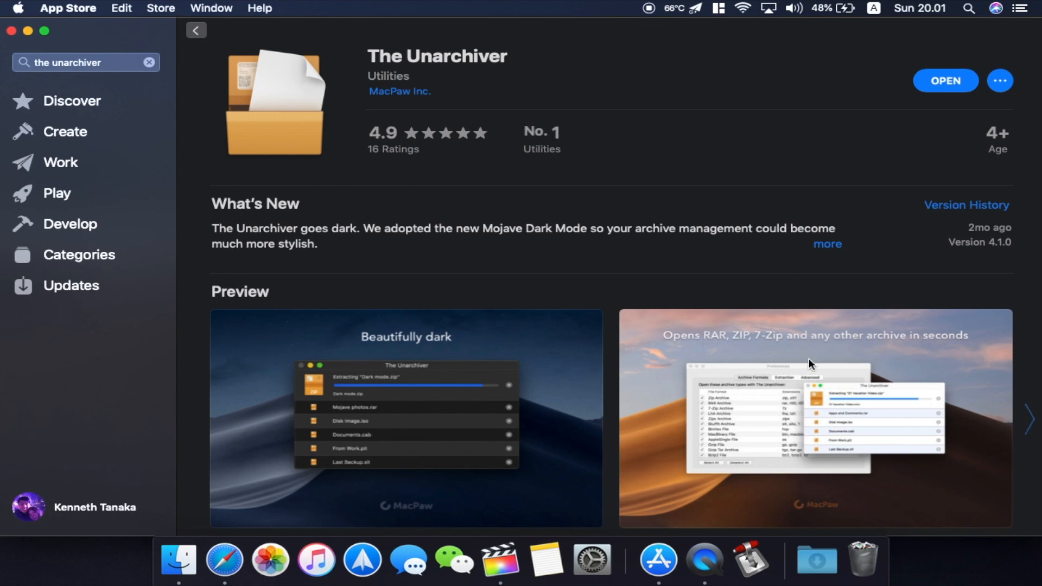
mouse_move(775, 365)
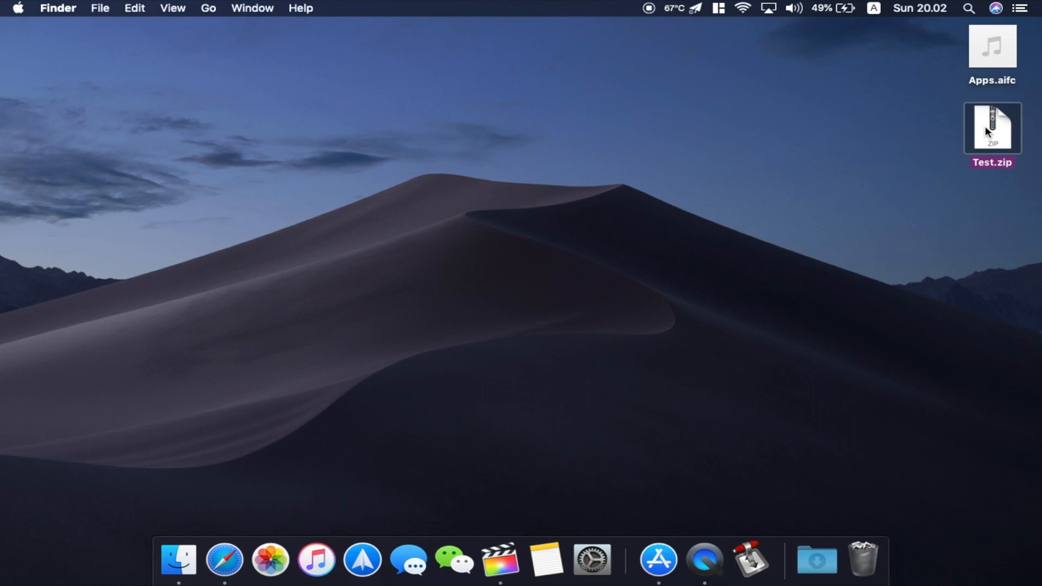
mouse_move(999, 124)
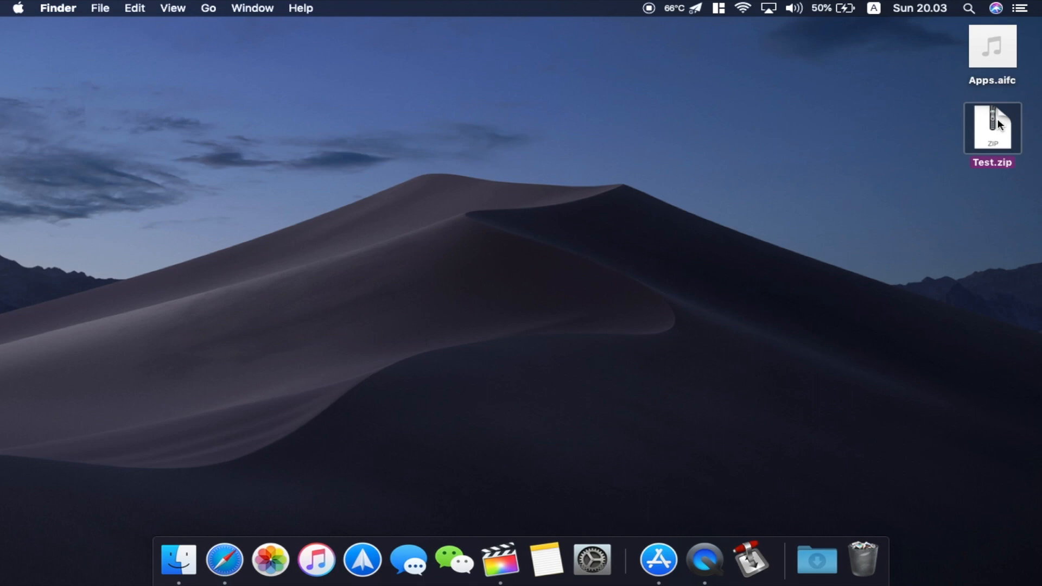
Step: Set Test.zip's Open with to The Unarchiver for all zip files, then open Test.zip
right_click(993, 128)
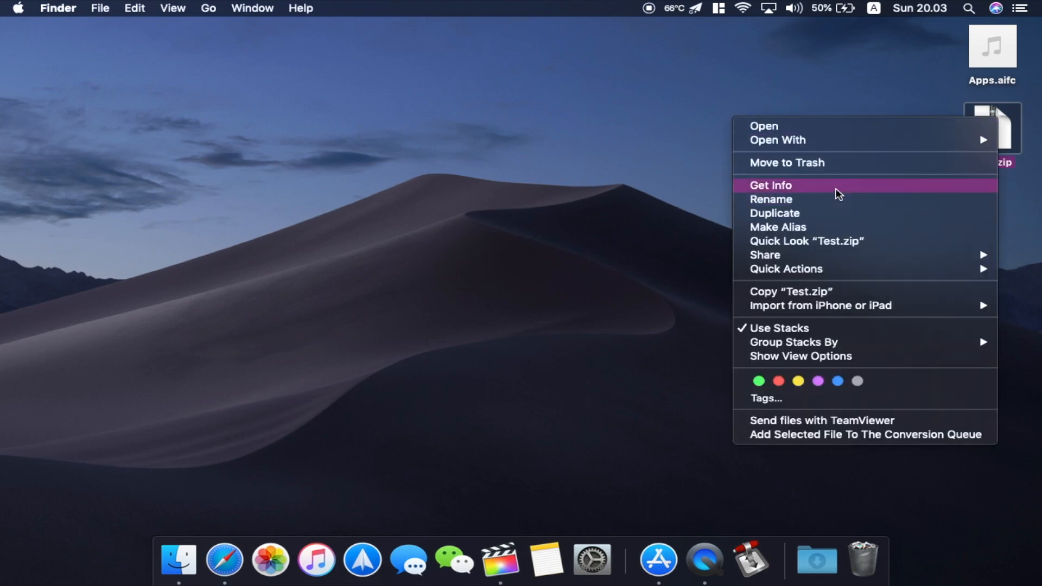
click(771, 185)
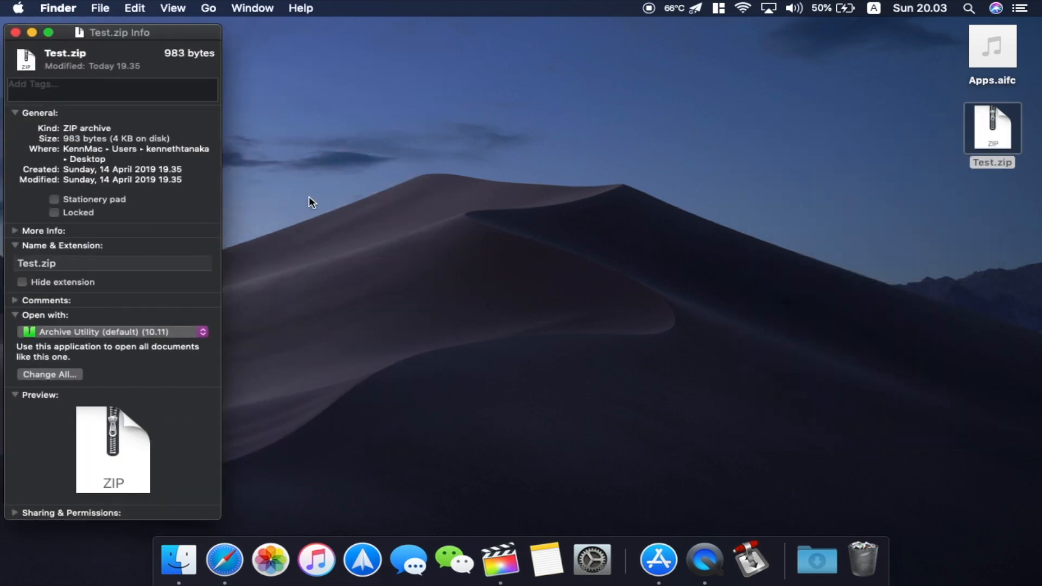
click(113, 332)
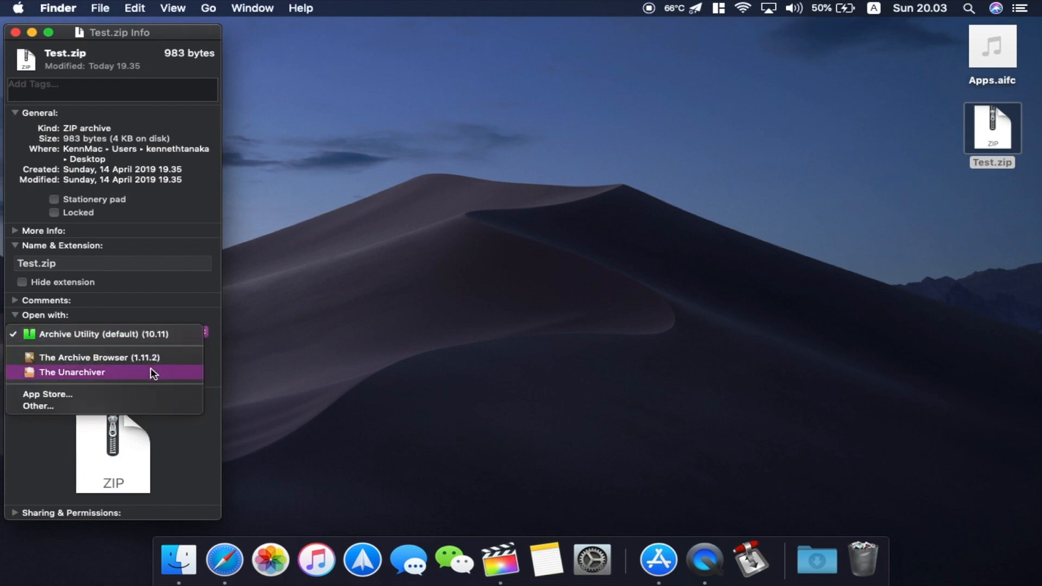
click(69, 372)
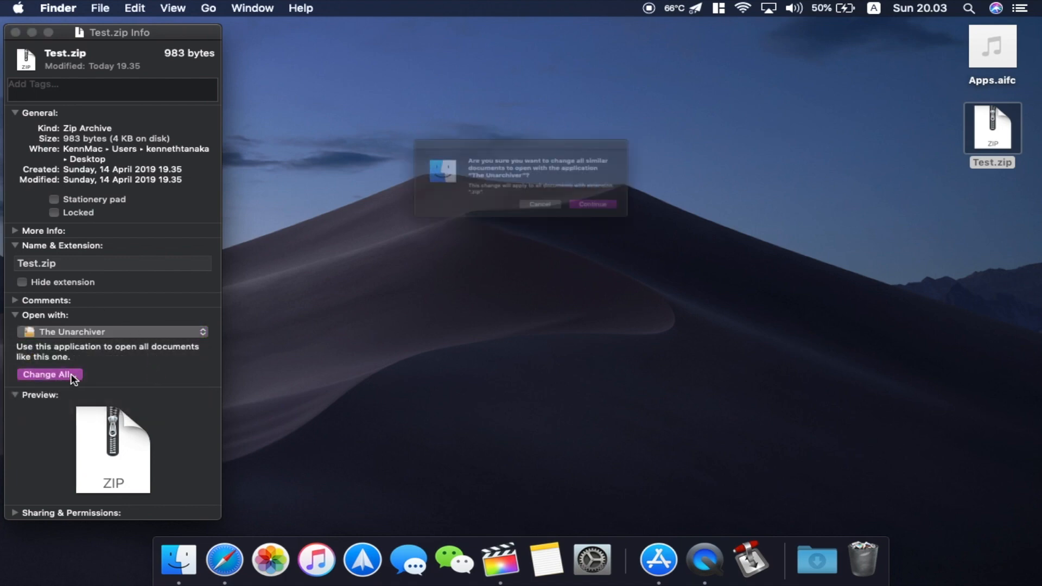
click(592, 204)
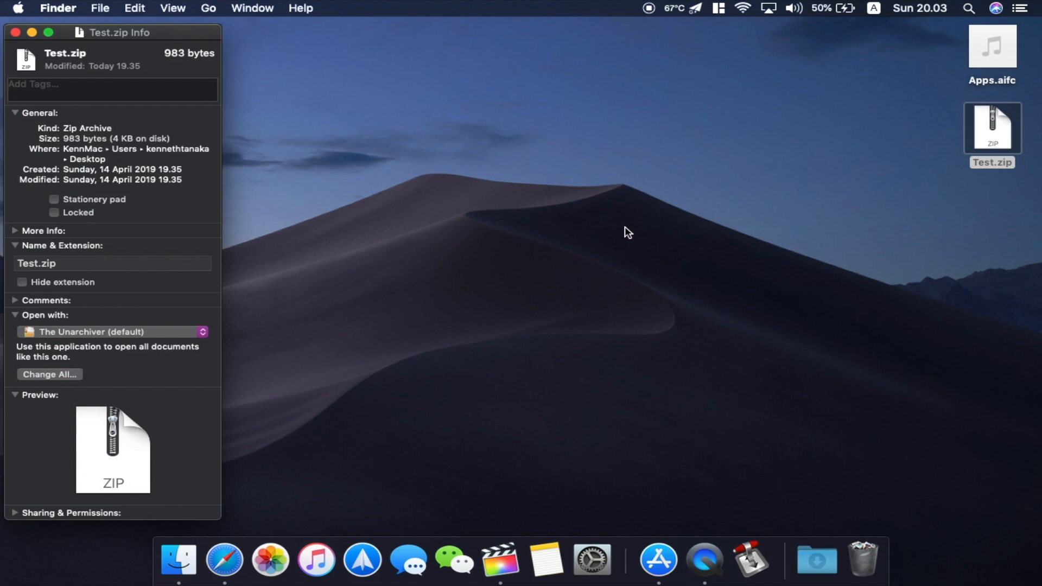
mouse_move(674, 208)
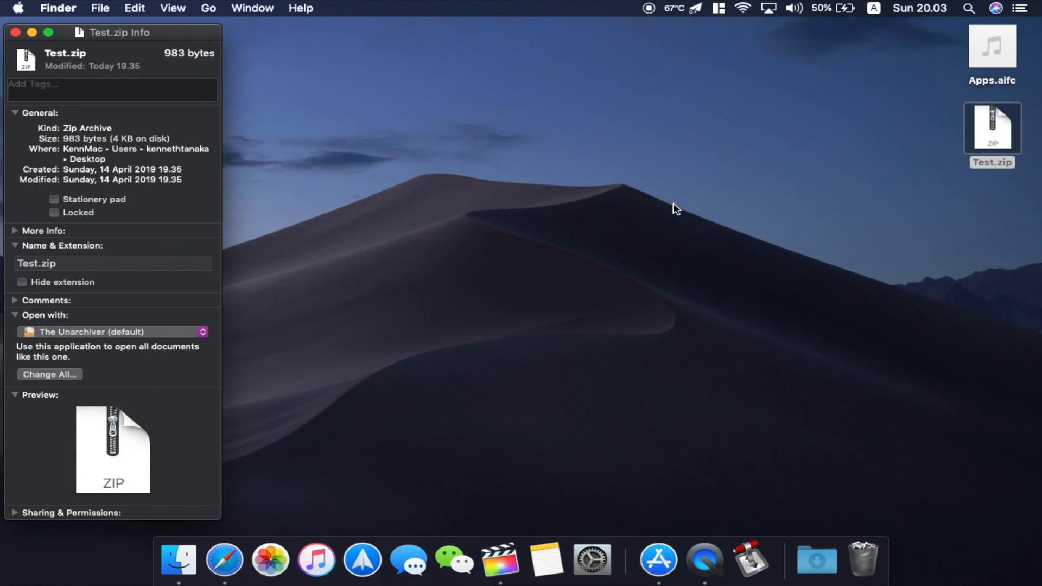
click(993, 127)
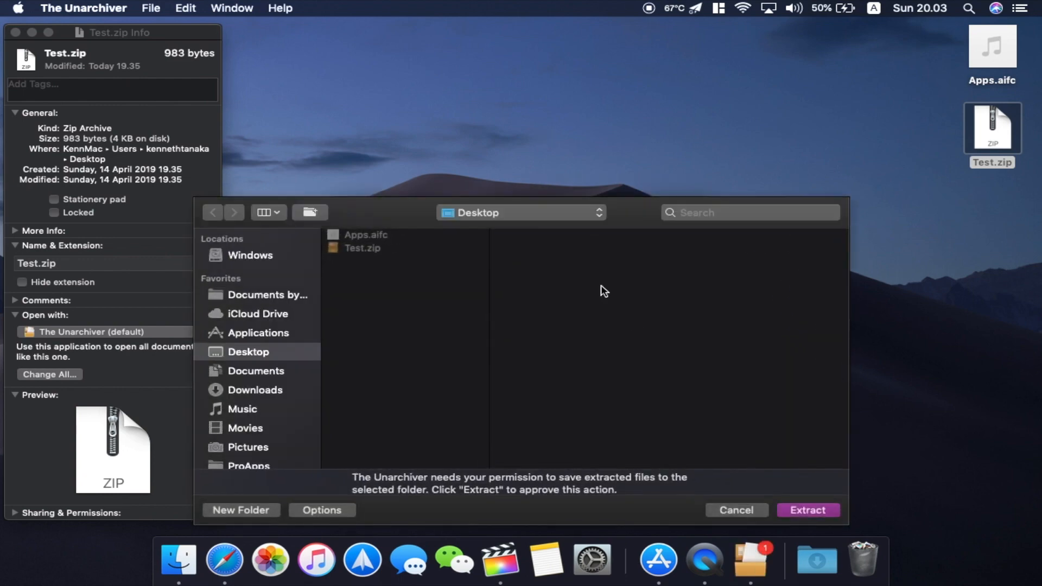
mouse_move(795, 511)
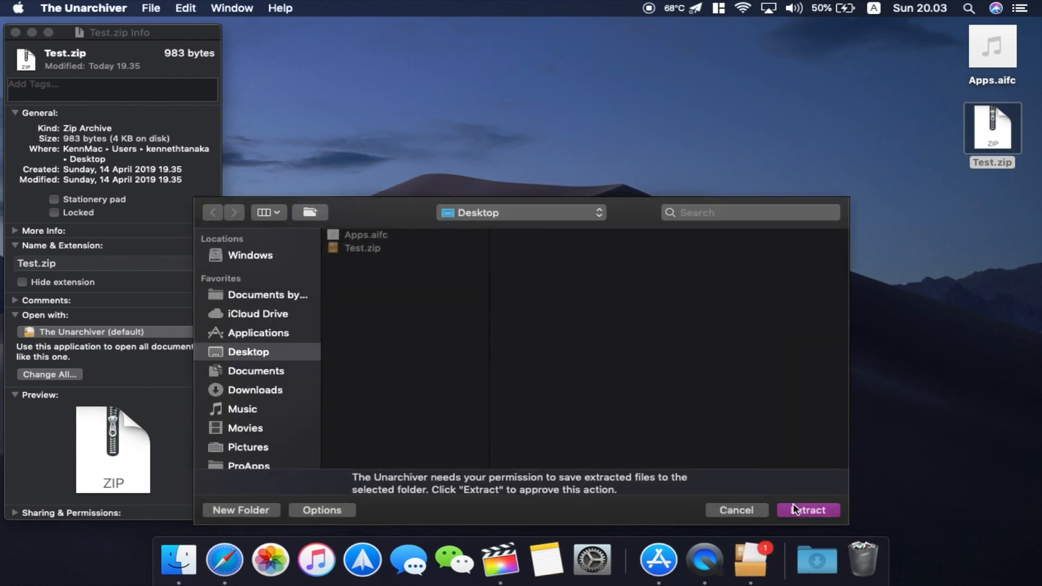
Step: Extract Archive.zip to the desktop and view the Hello!, Hello! 2 and Hello! 3 files
click(809, 510)
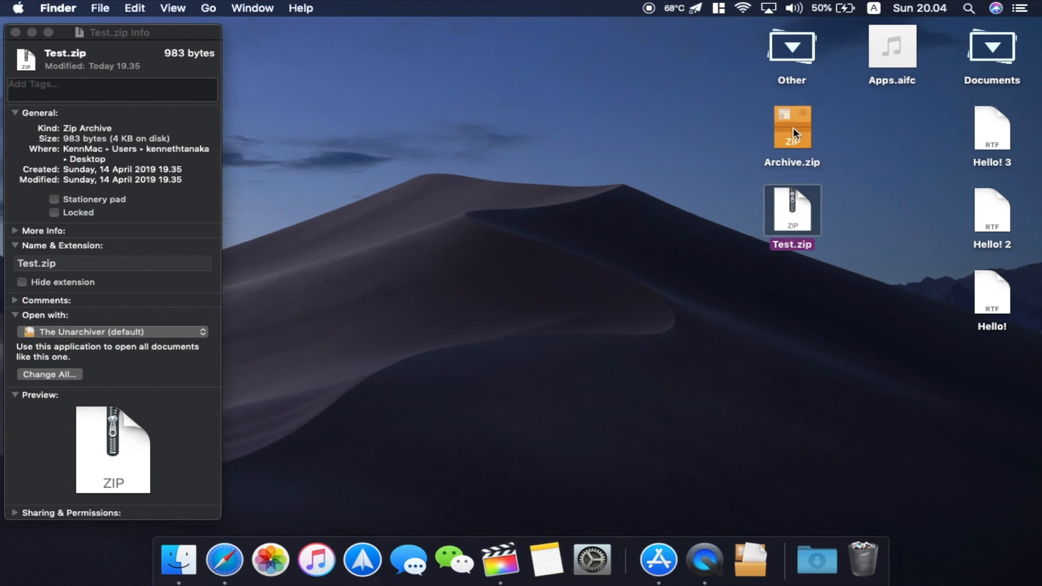
mouse_move(801, 140)
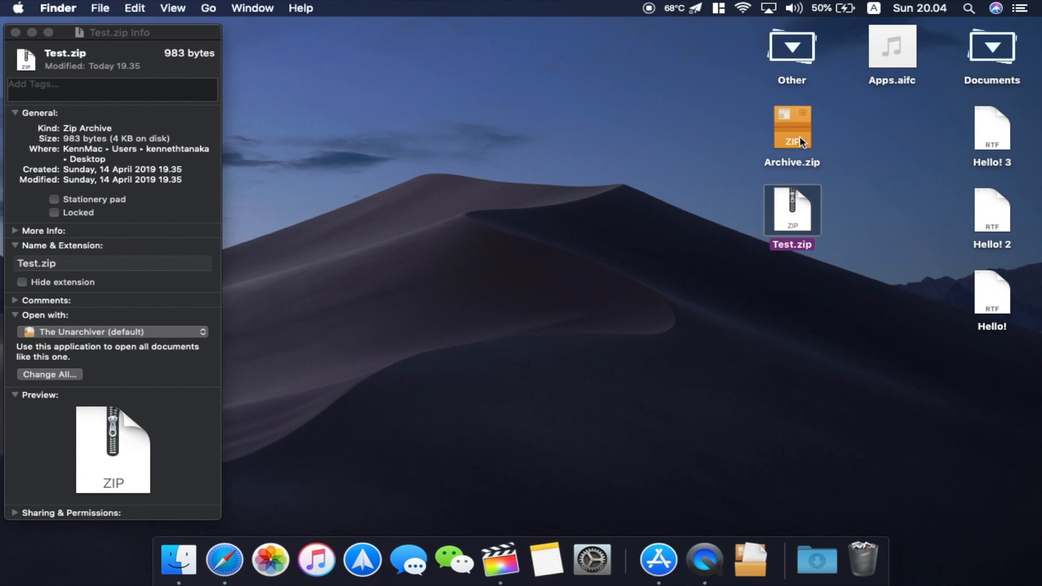
click(792, 129)
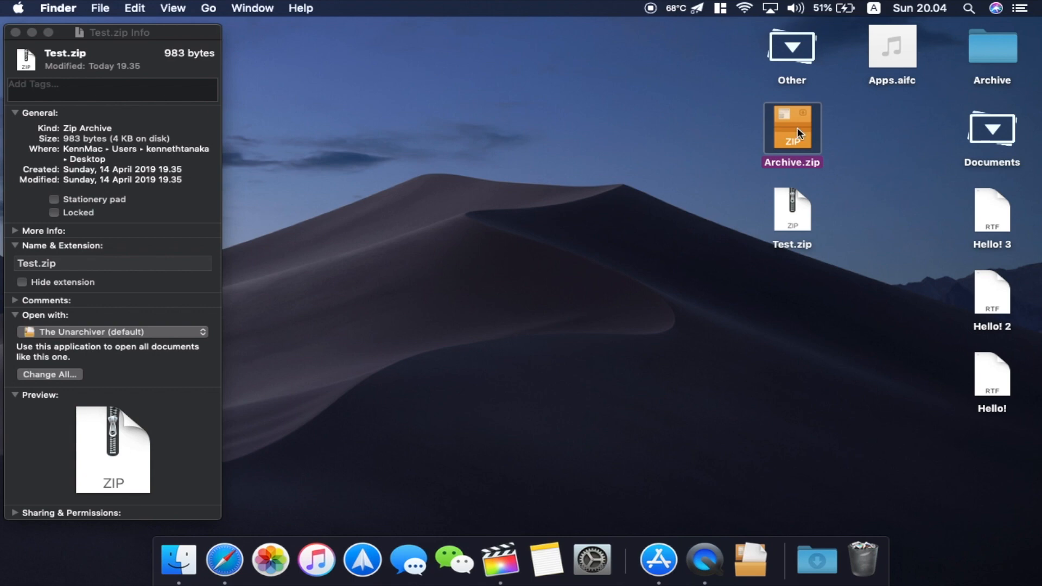
click(992, 49)
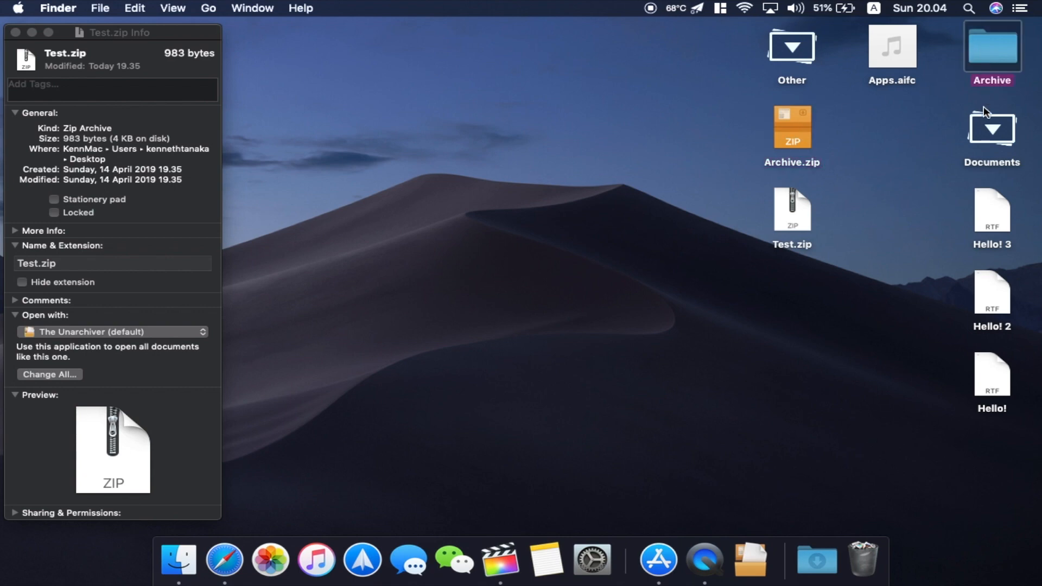
double_click(991, 49)
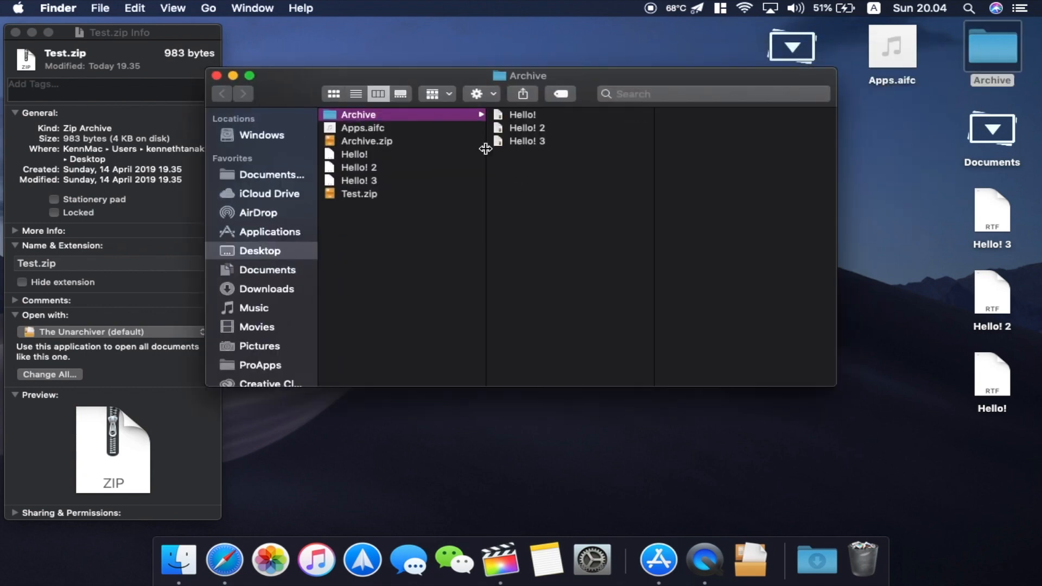
click(527, 141)
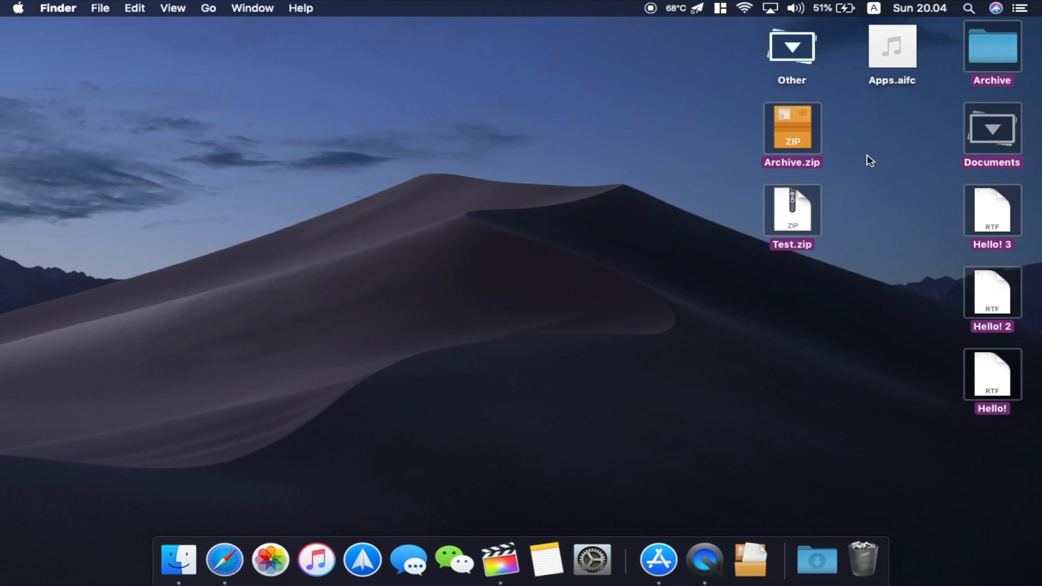
click(657, 562)
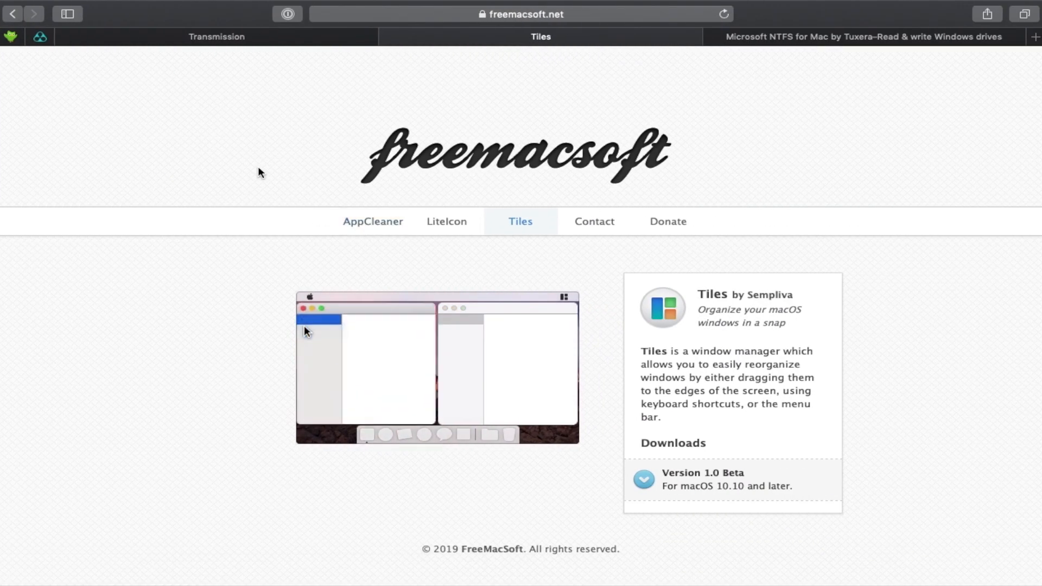
Step: Follow the AppCleaner link on freemacsoft.net to its download page
click(372, 222)
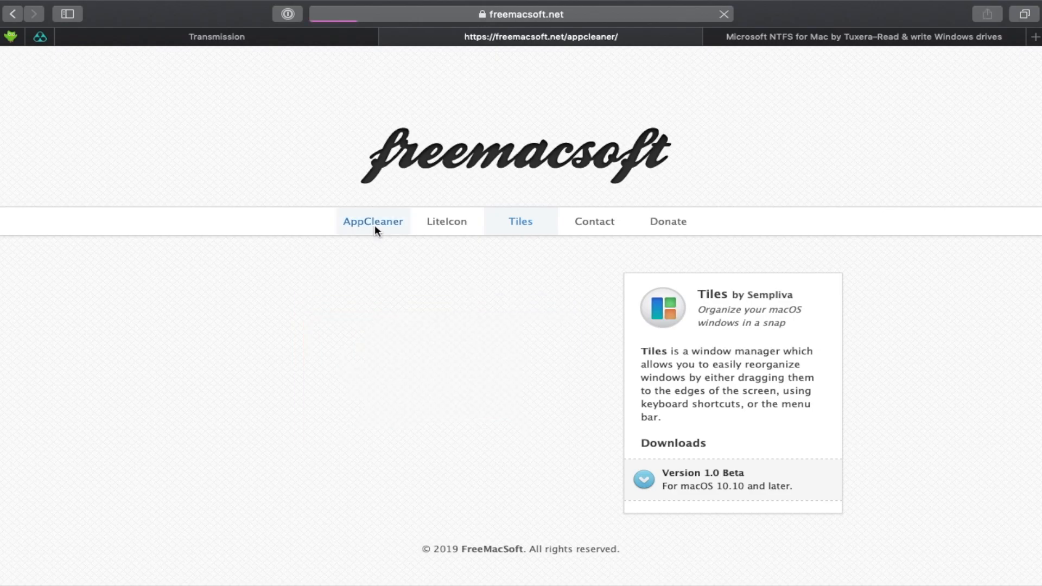
click(372, 221)
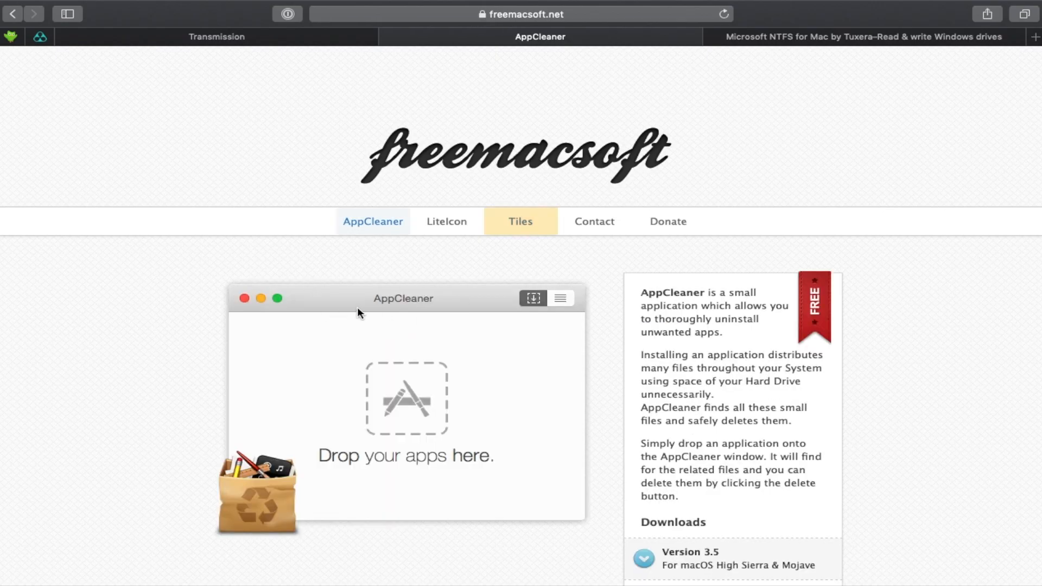
mouse_move(411, 324)
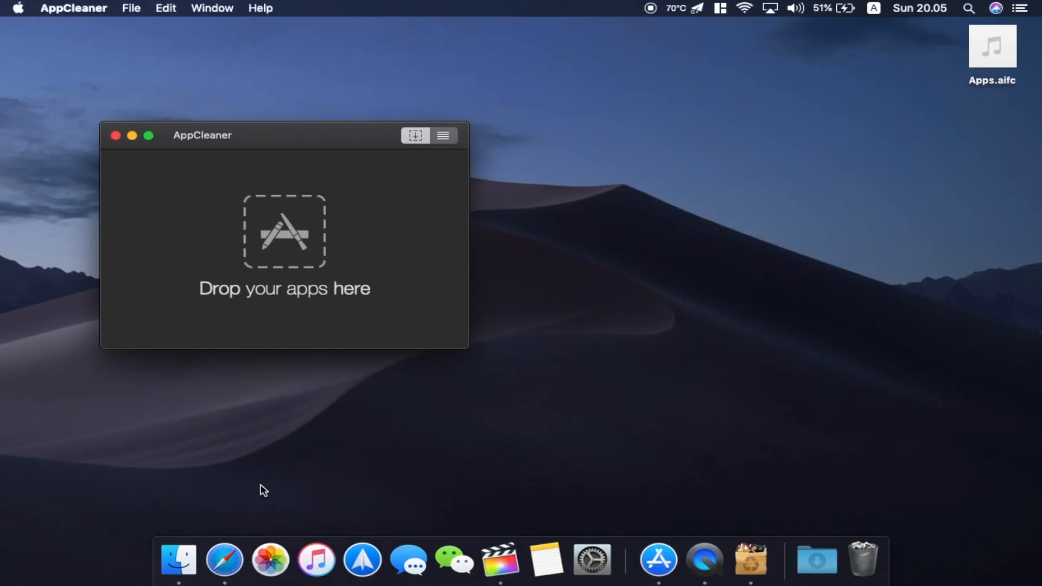
Step: Drag Audacity from Applications onto AppCleaner and review its 9 related files (89.4 MB)
click(181, 562)
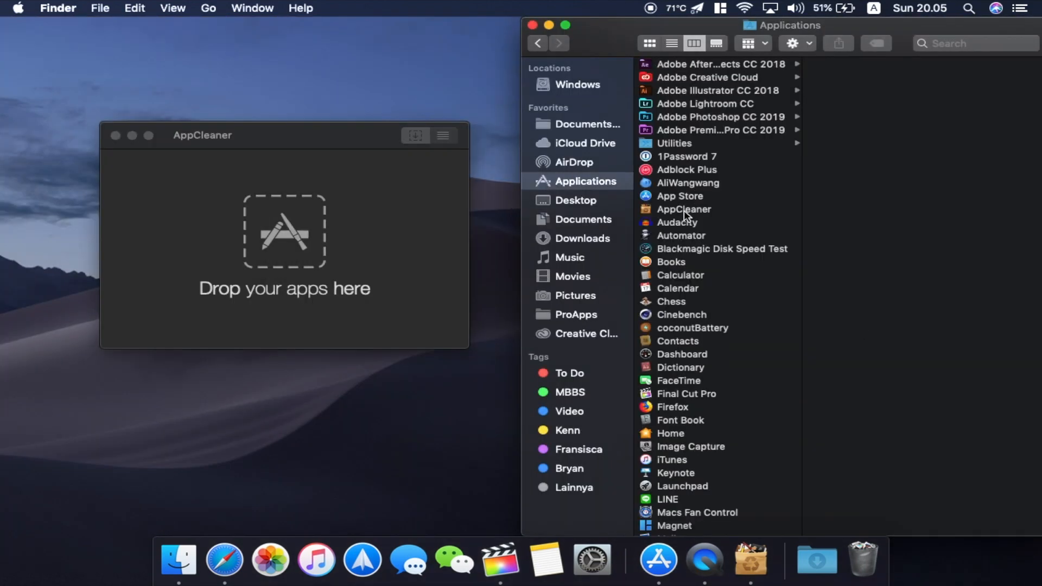
click(678, 222)
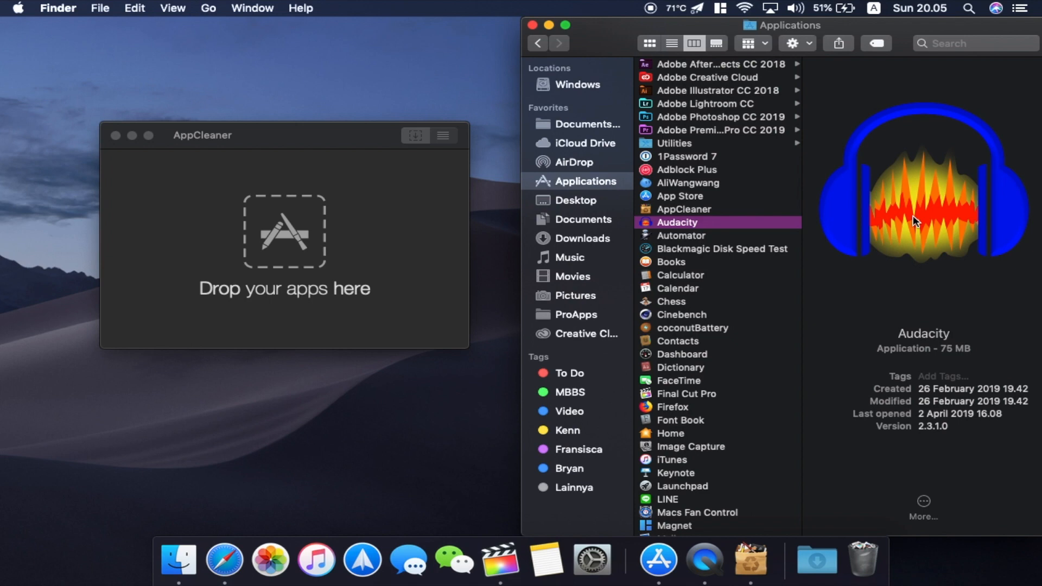
mouse_move(931, 194)
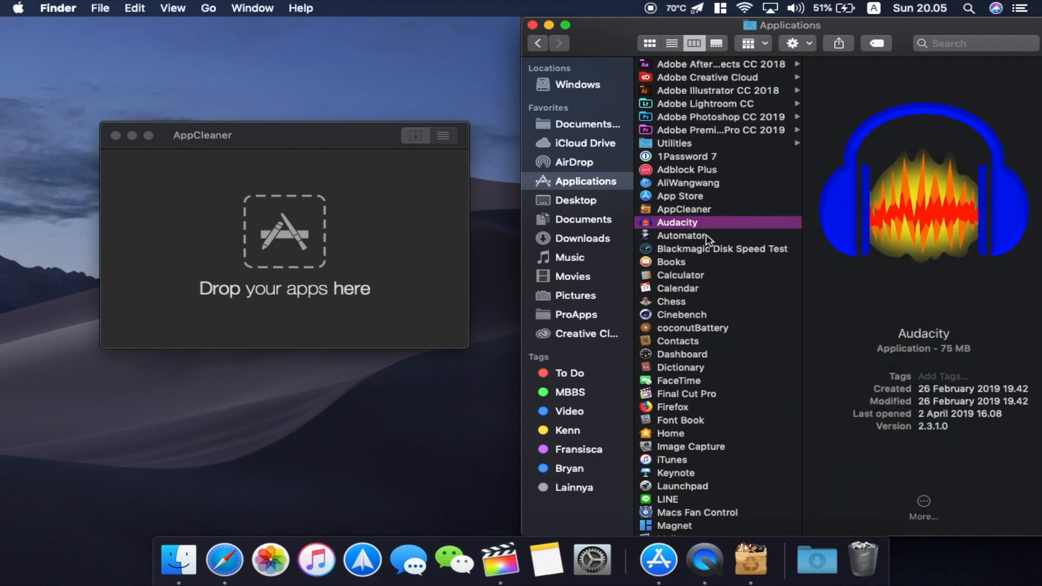
mouse_move(639, 200)
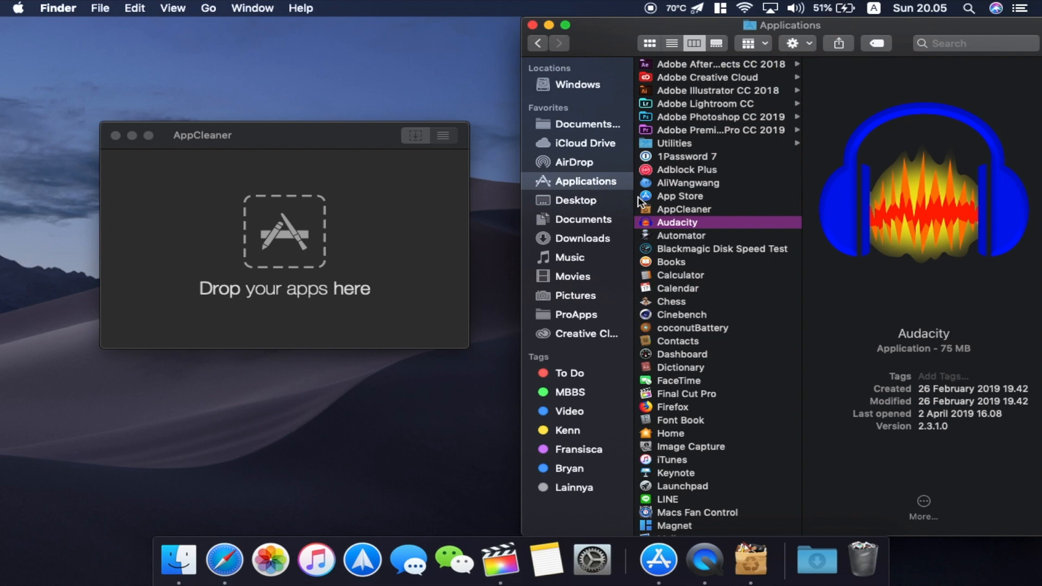
drag(678, 222, 284, 233)
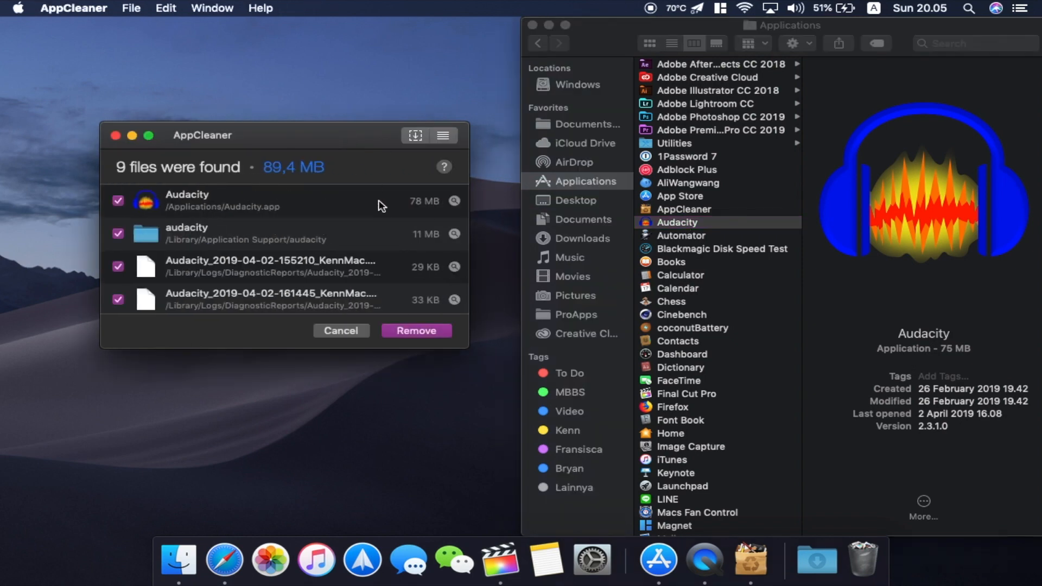
click(227, 238)
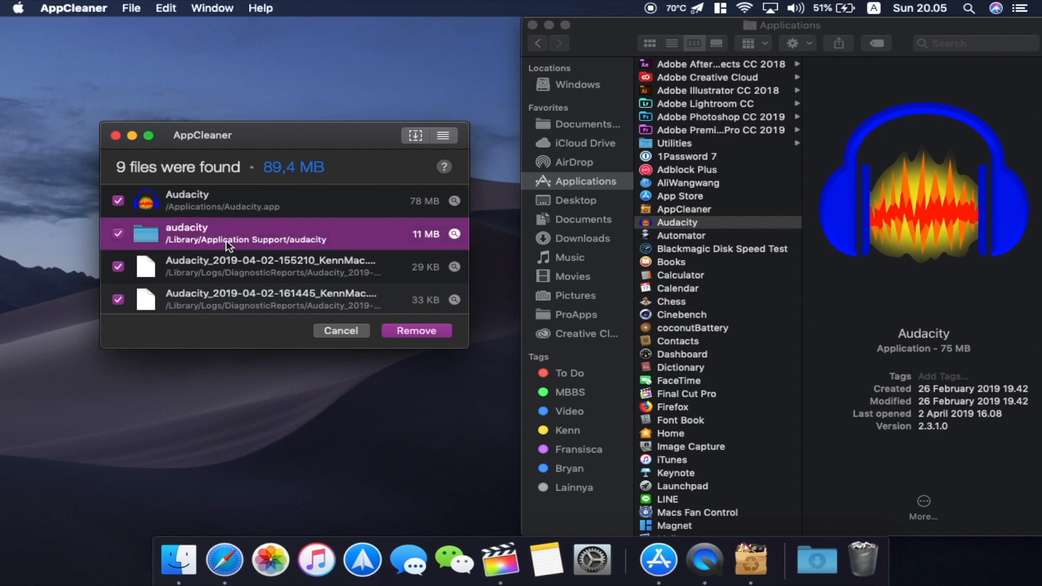
scroll(down, 3)
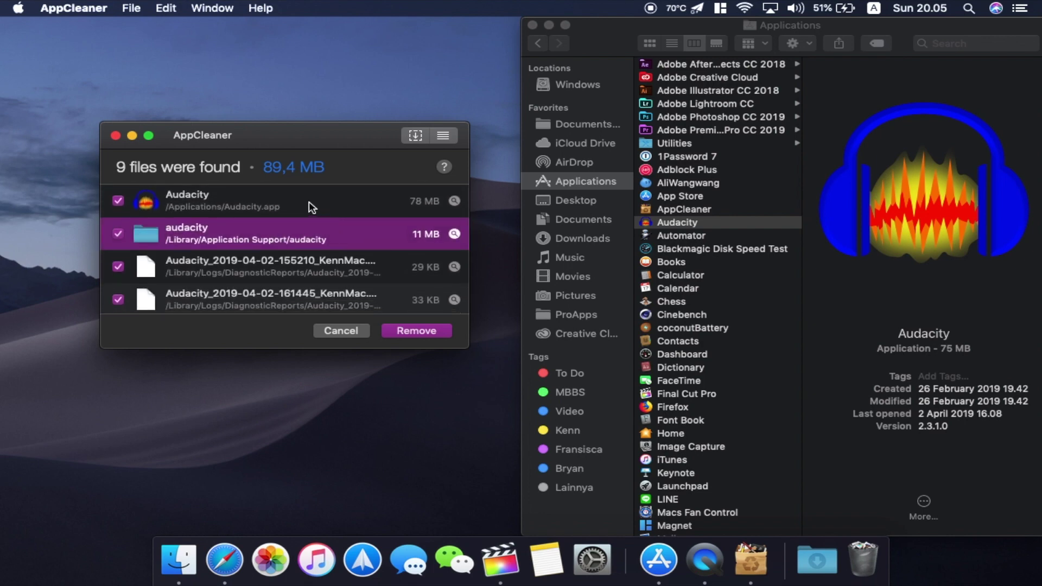
mouse_move(296, 289)
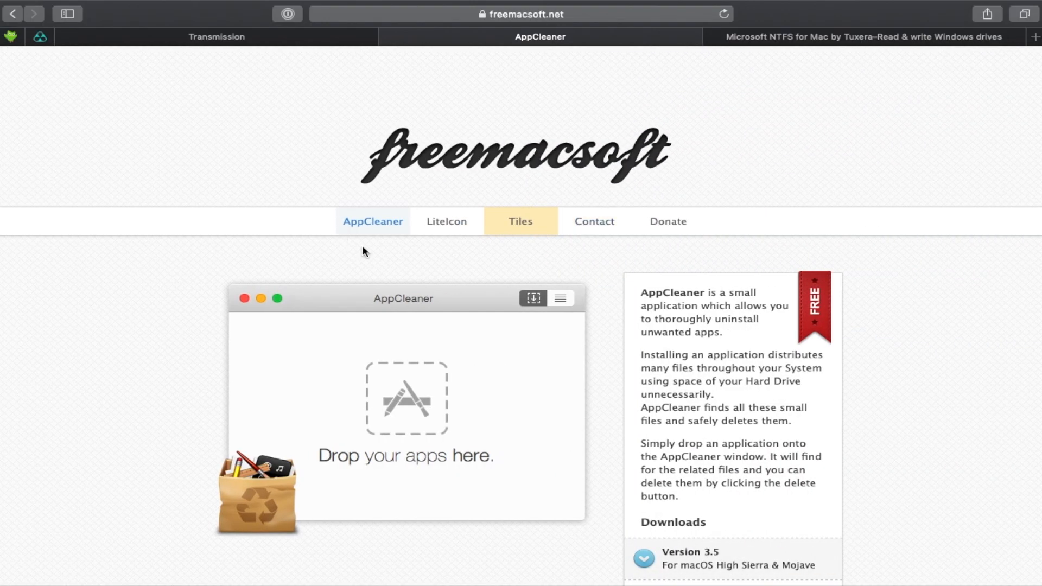
mouse_move(886, 495)
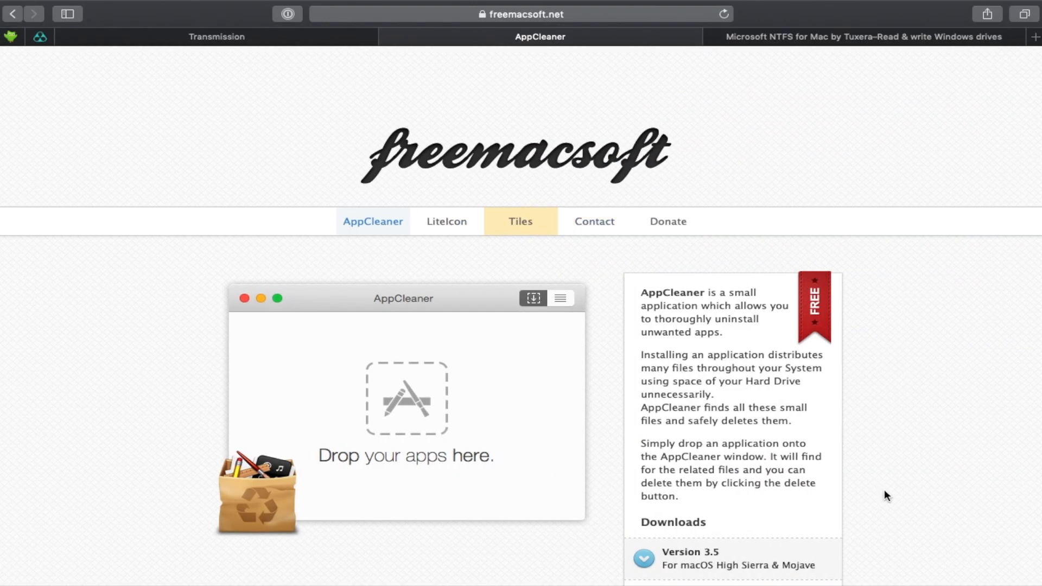
Step: Scroll the AppCleaner page, then move to the Tuxera NTFS for Mac tab
scroll(down, 3)
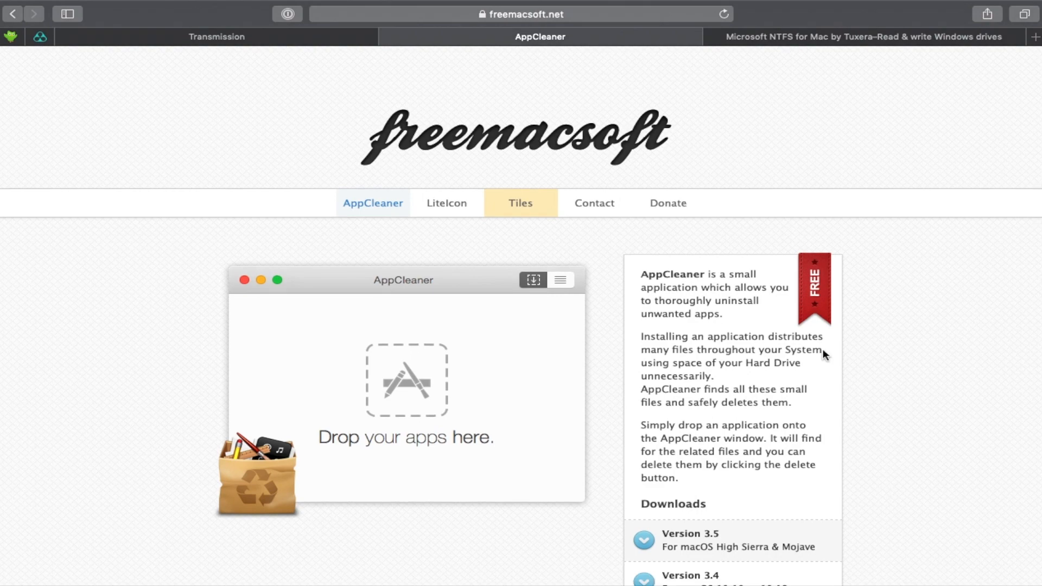
mouse_move(887, 496)
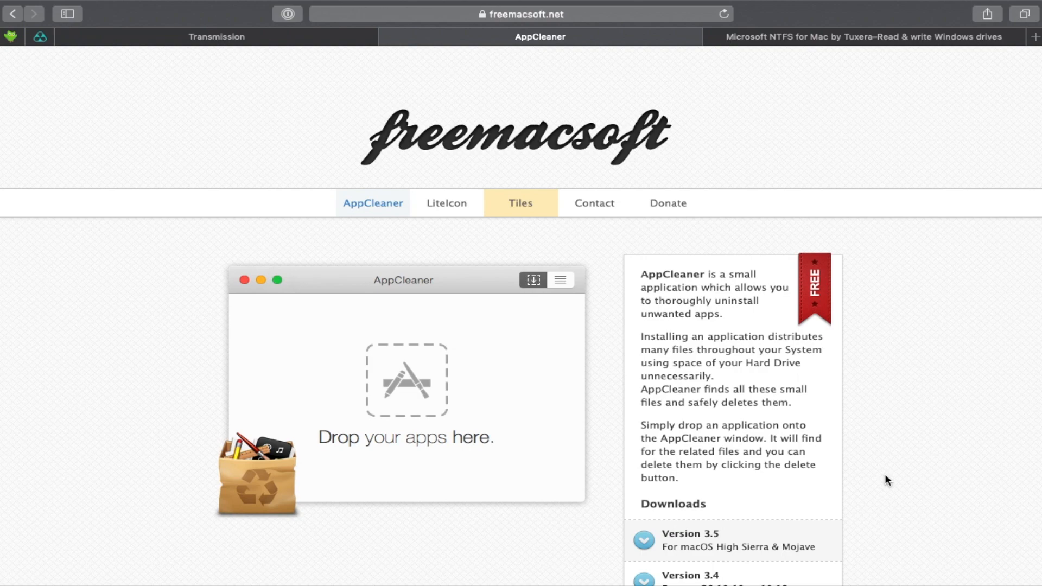
mouse_move(767, 54)
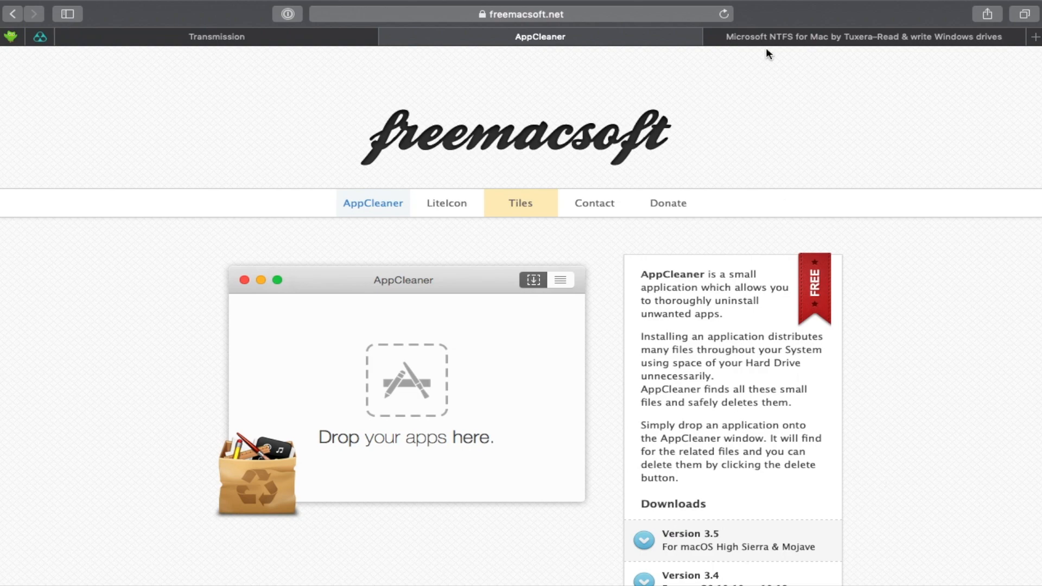
click(863, 37)
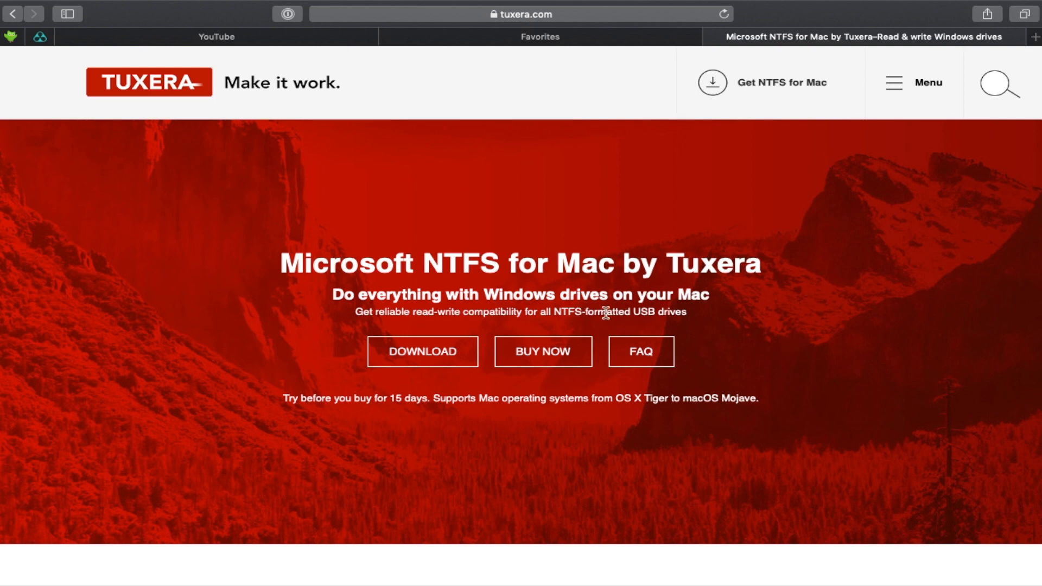
mouse_move(650, 314)
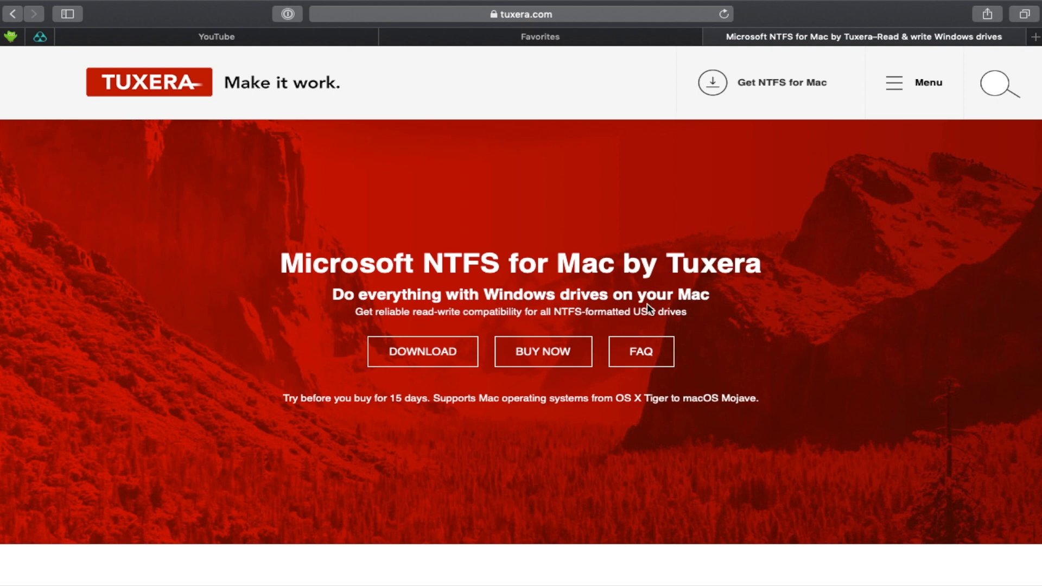
mouse_move(576, 325)
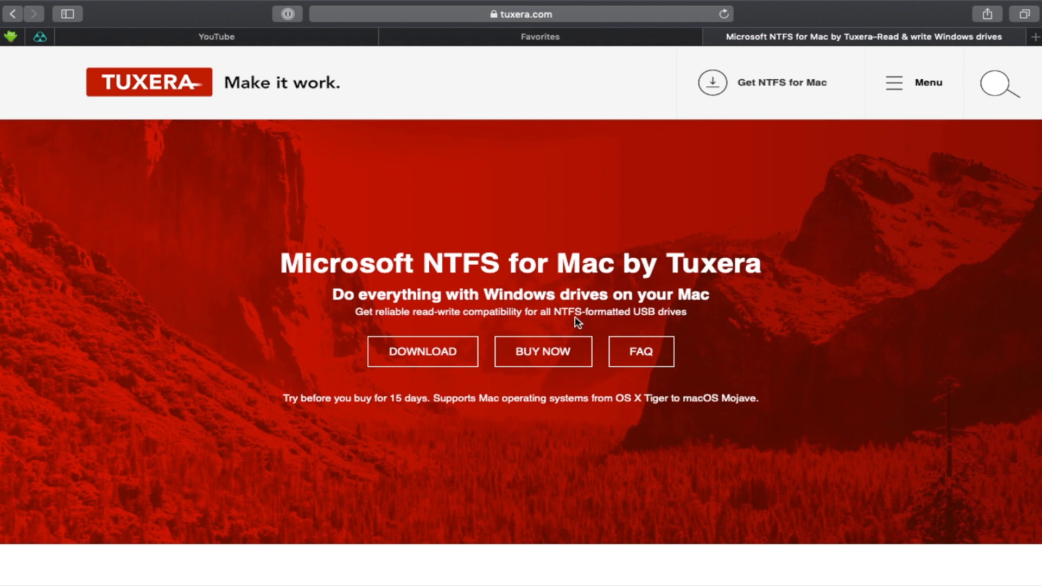
mouse_move(476, 327)
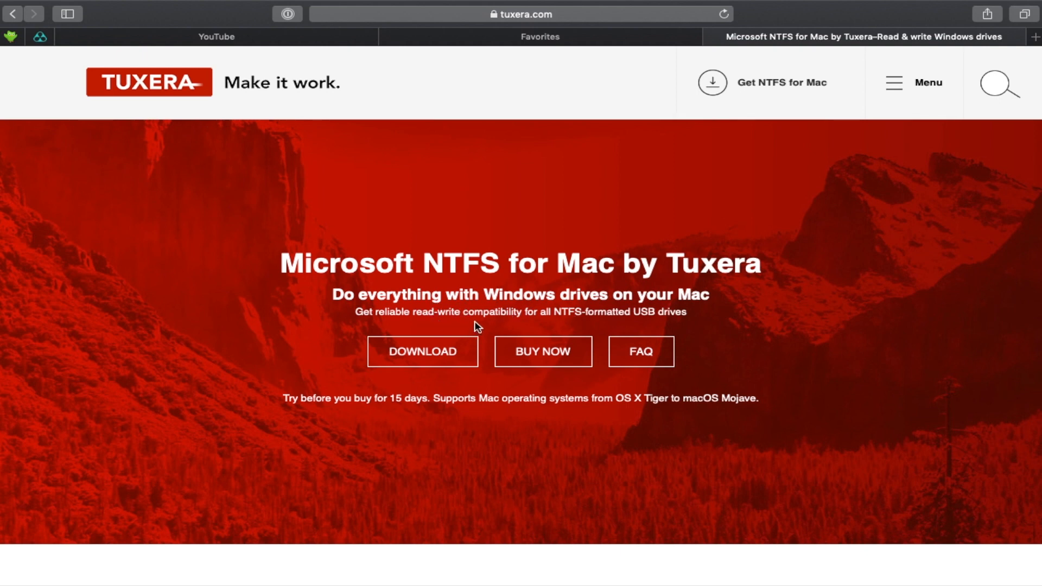
mouse_move(619, 367)
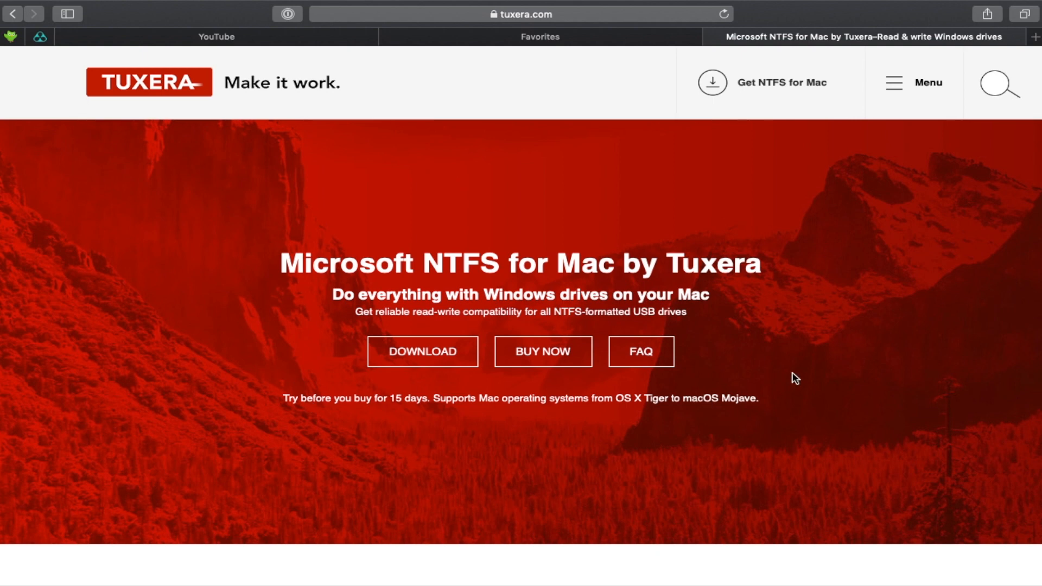
mouse_move(688, 340)
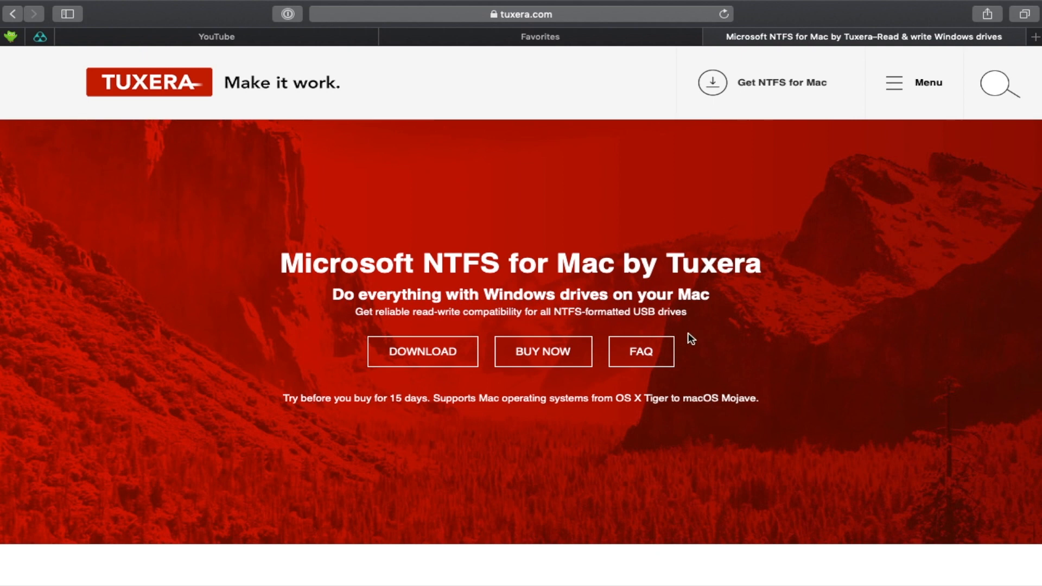
mouse_move(704, 354)
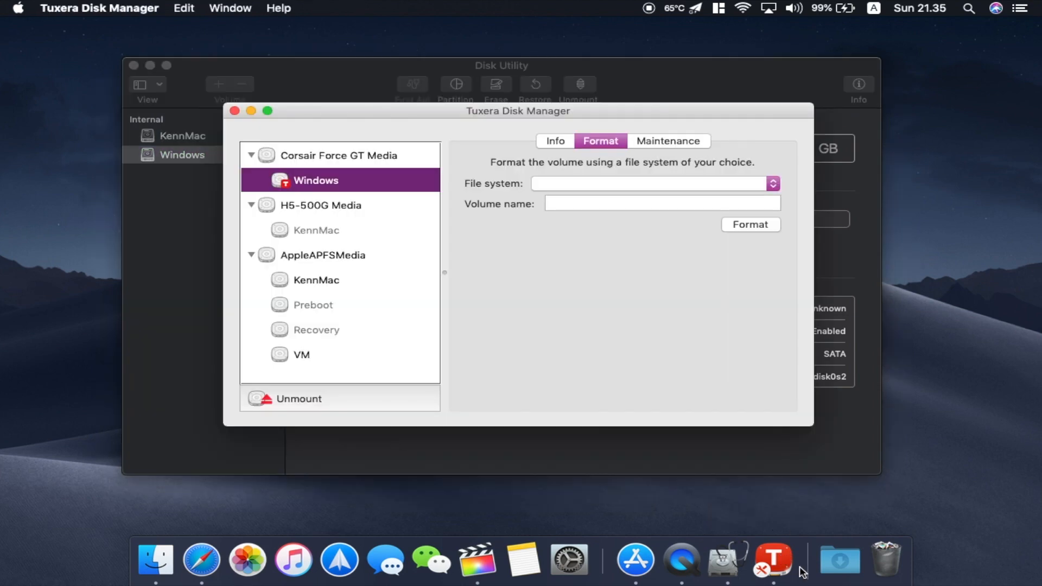
mouse_move(772, 560)
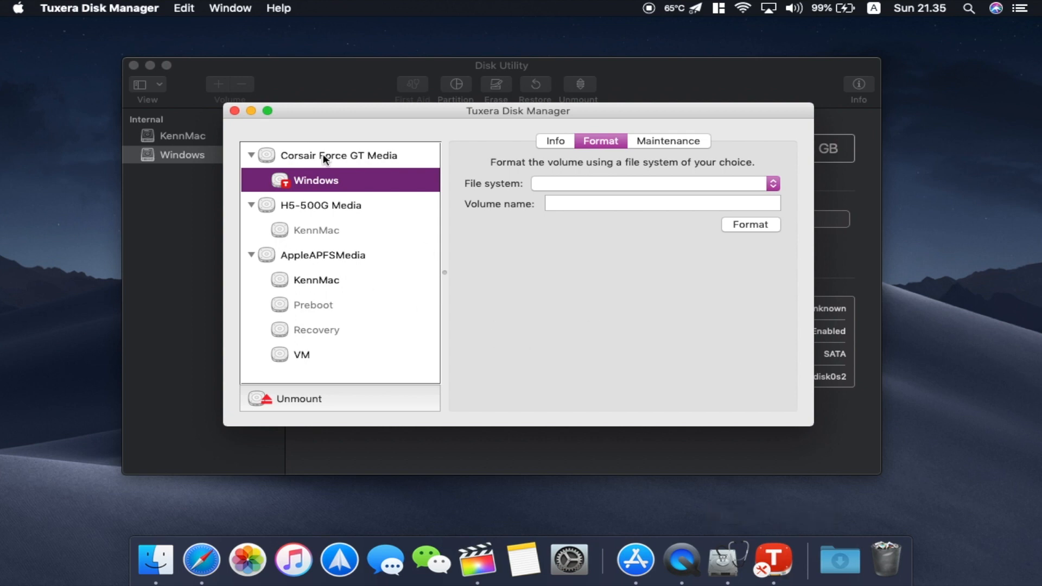
mouse_move(581, 188)
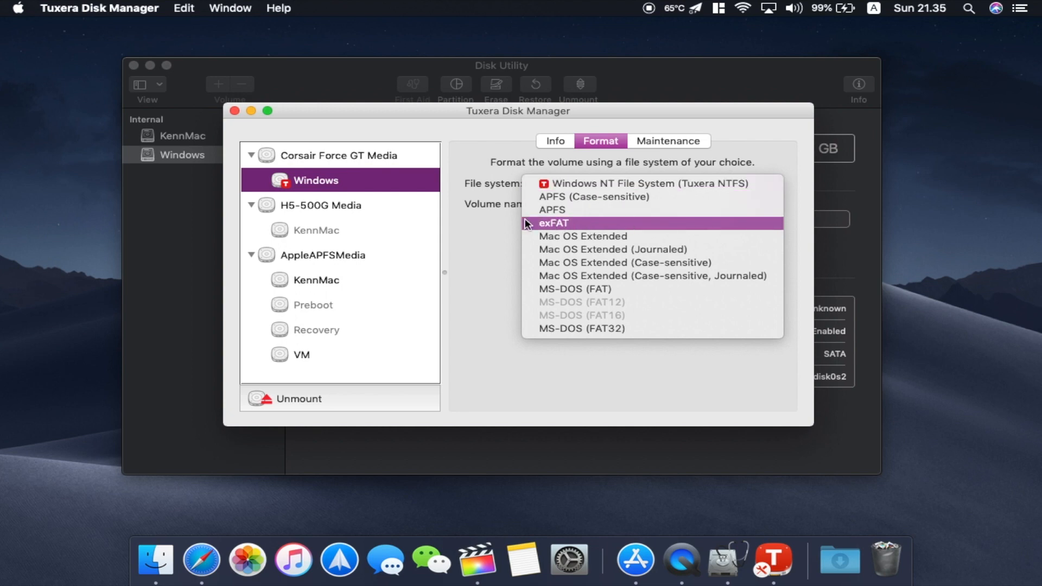
mouse_move(533, 227)
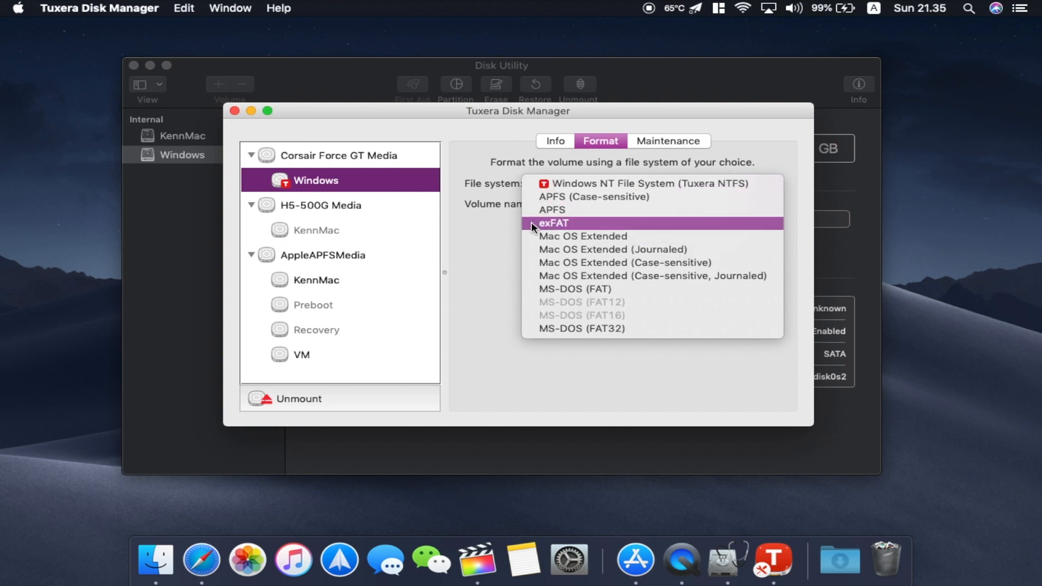
mouse_move(624, 322)
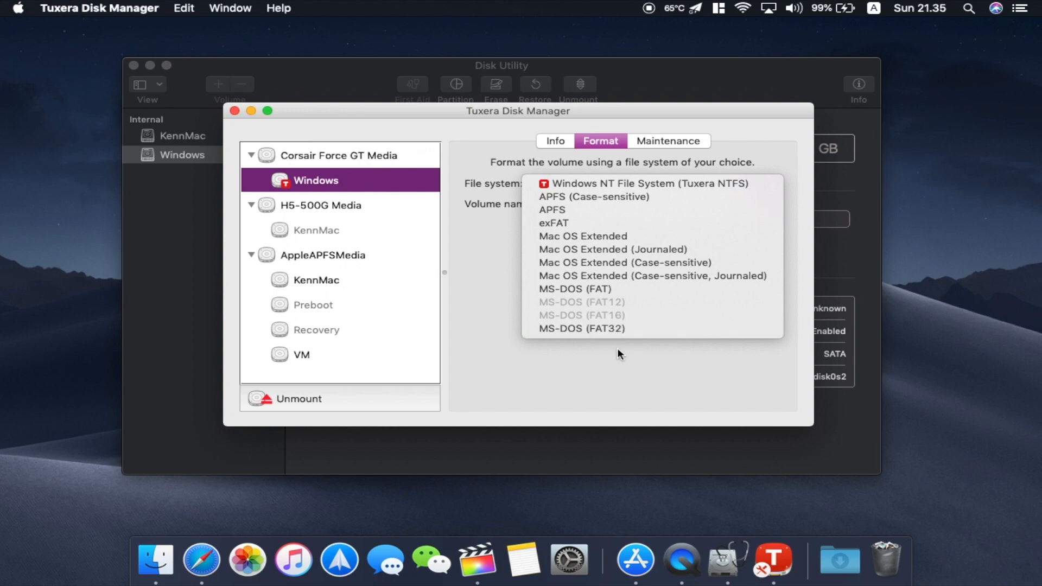
mouse_move(573, 225)
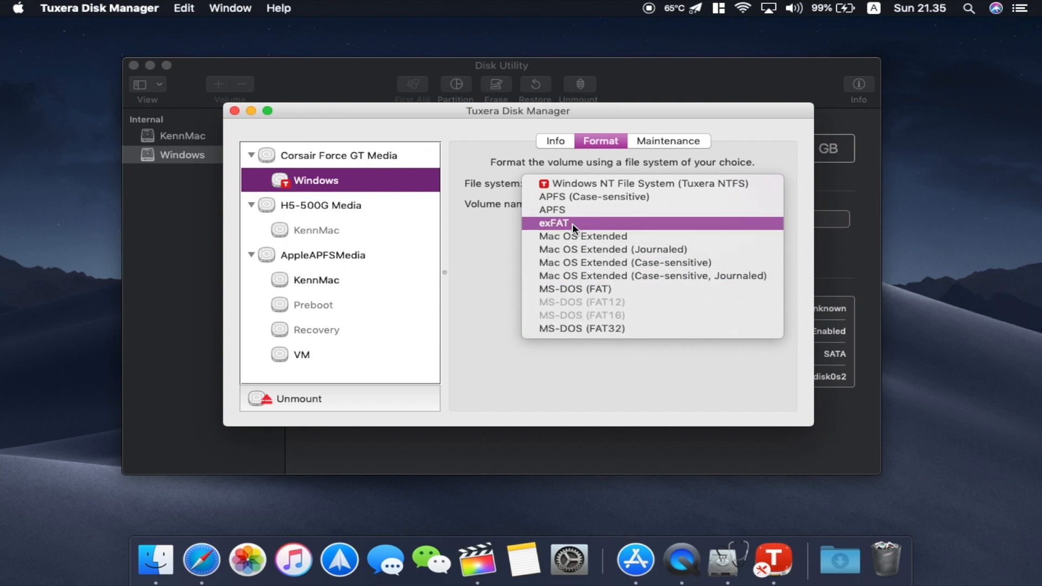
mouse_move(584, 227)
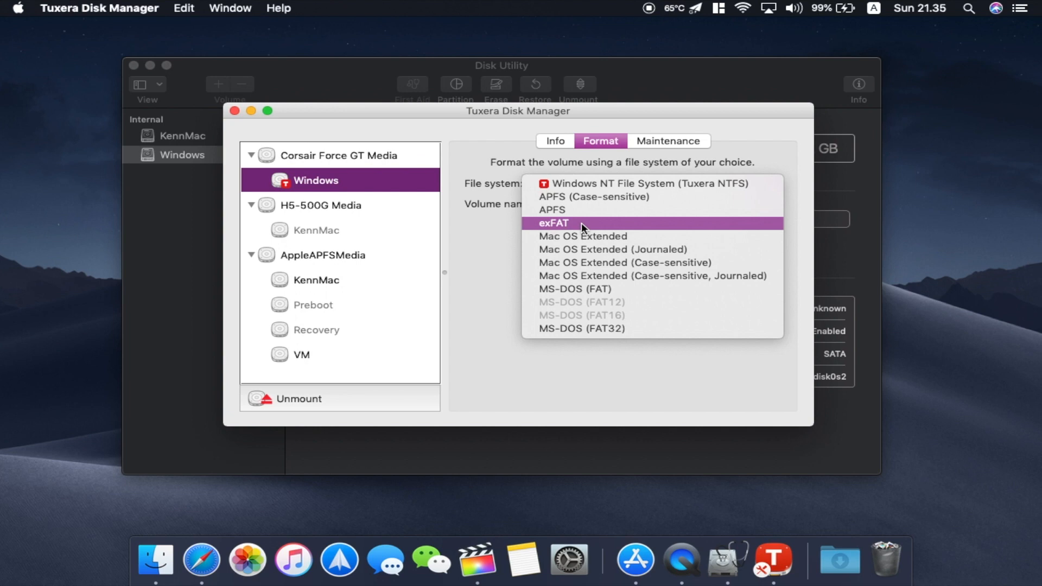
mouse_move(560, 227)
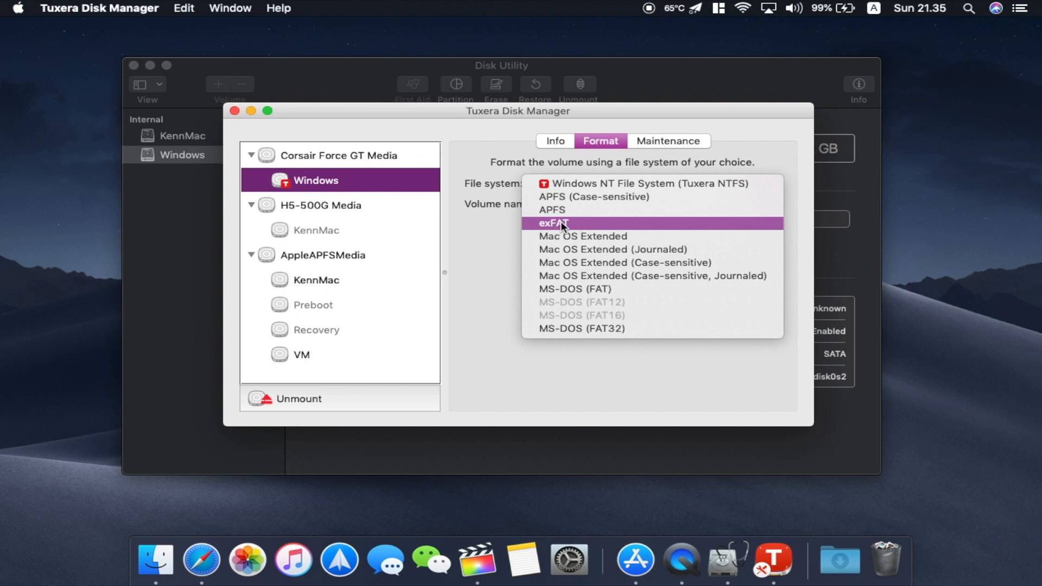
mouse_move(565, 232)
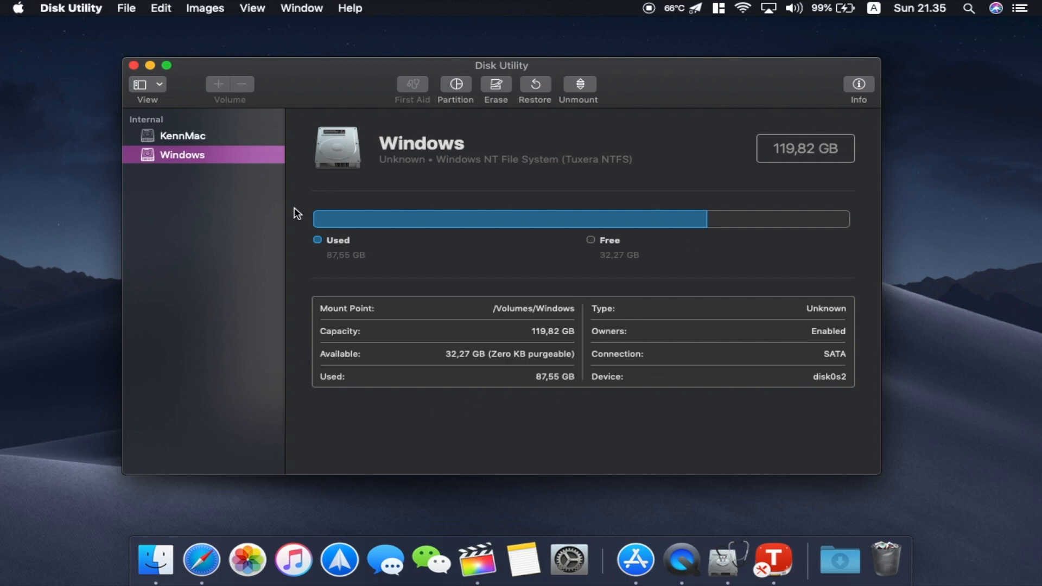
Step: Select the Windows volume in Tuxera Disk Manager to review its file system options
click(183, 136)
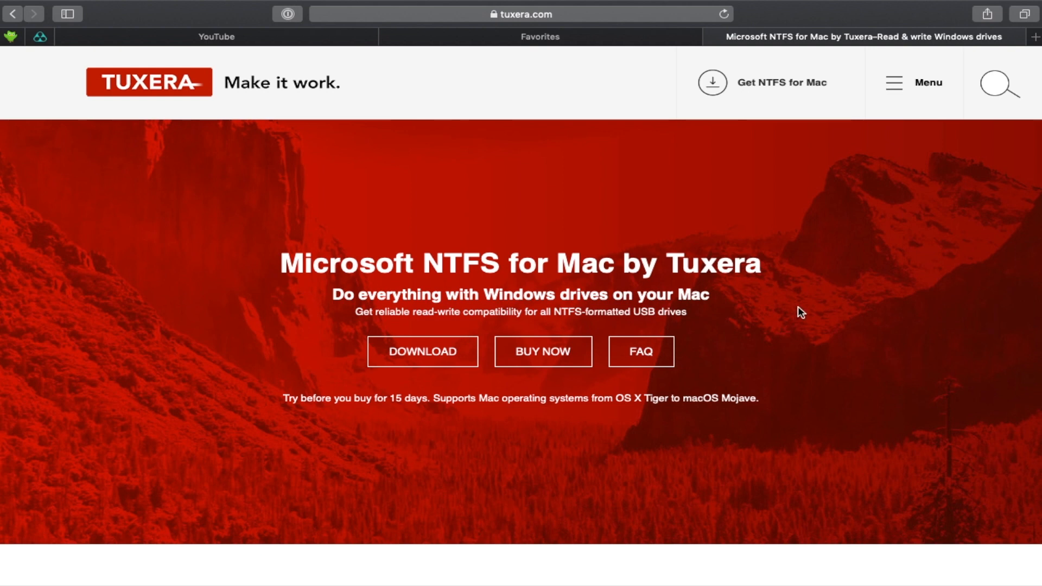
mouse_move(759, 288)
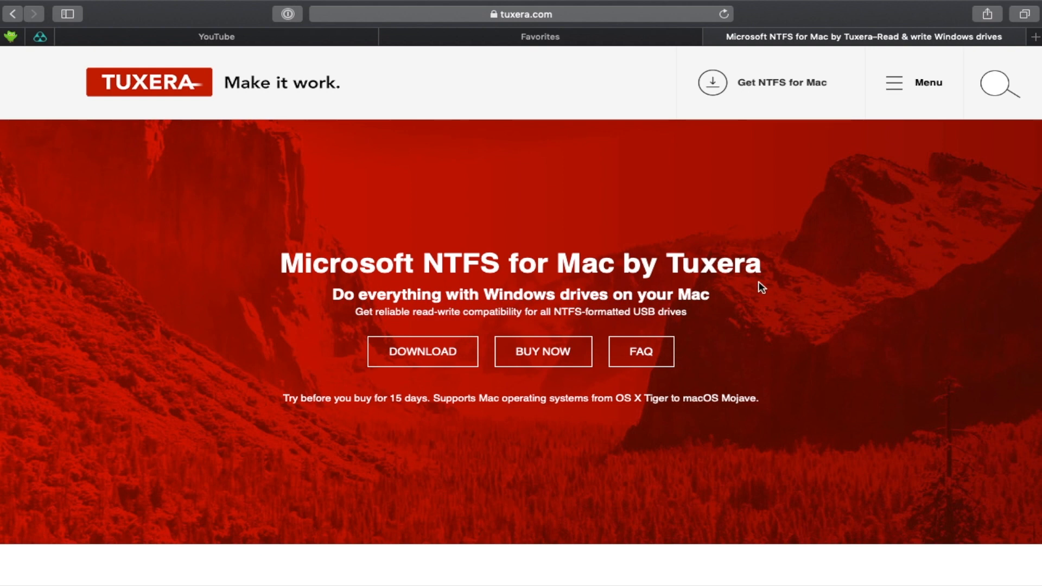
mouse_move(337, 353)
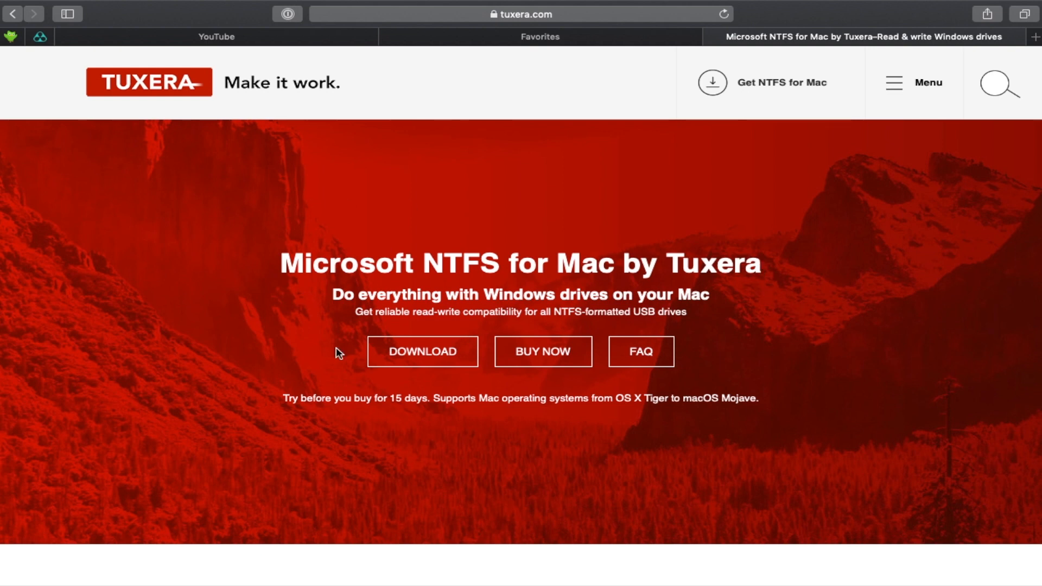
mouse_move(772, 330)
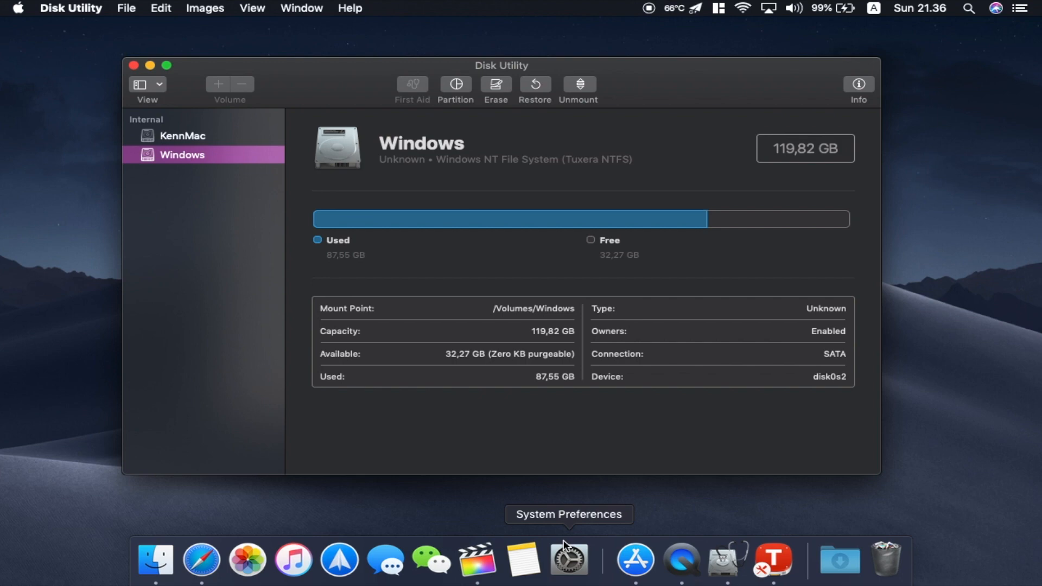
Step: Launch System Preferences from the Dock and show the Tuxera NTFS pane, status Enabled
click(569, 562)
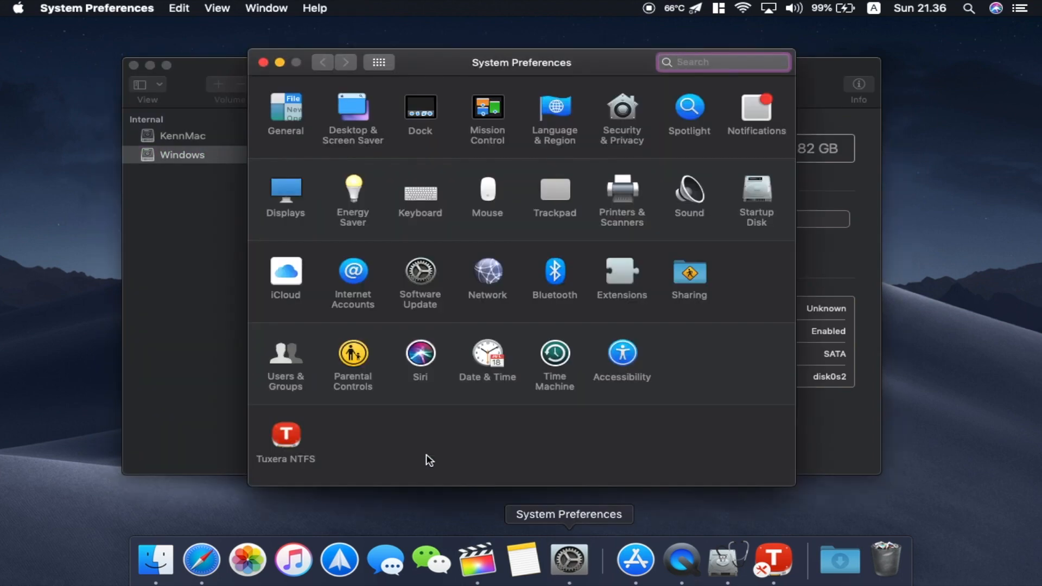
click(285, 434)
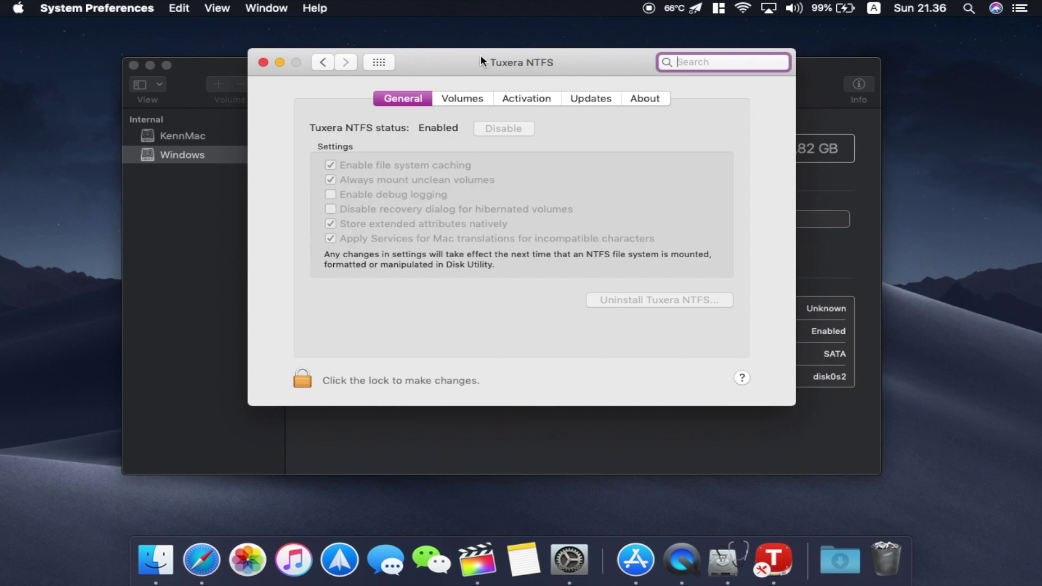
mouse_move(556, 69)
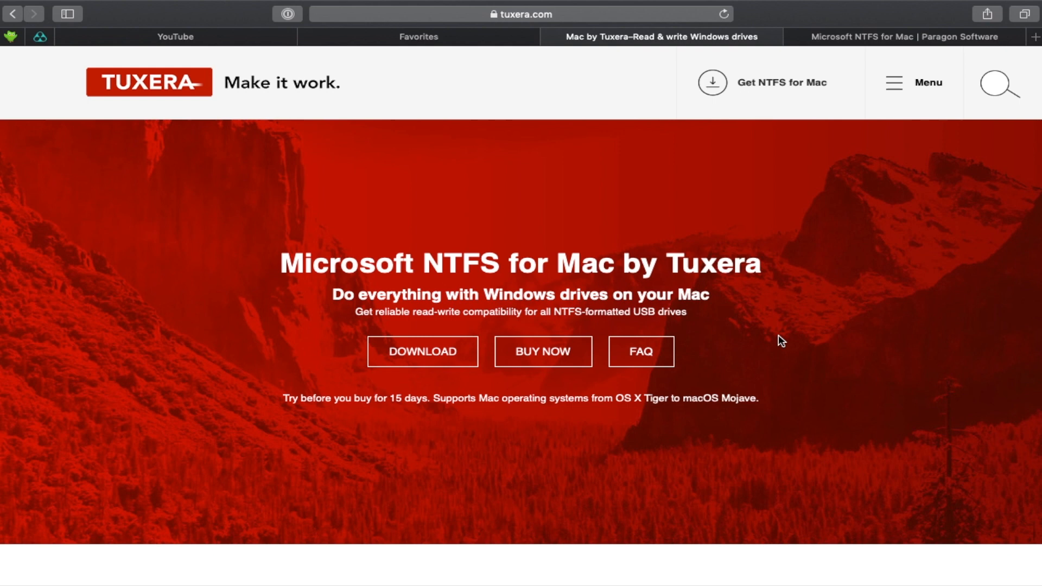
mouse_move(827, 258)
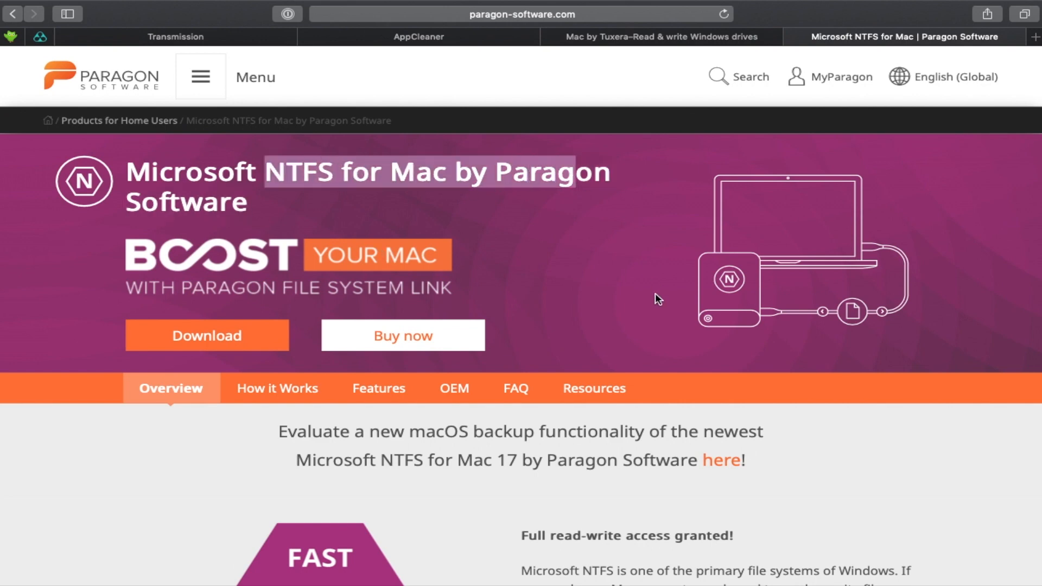
scroll(down, 3)
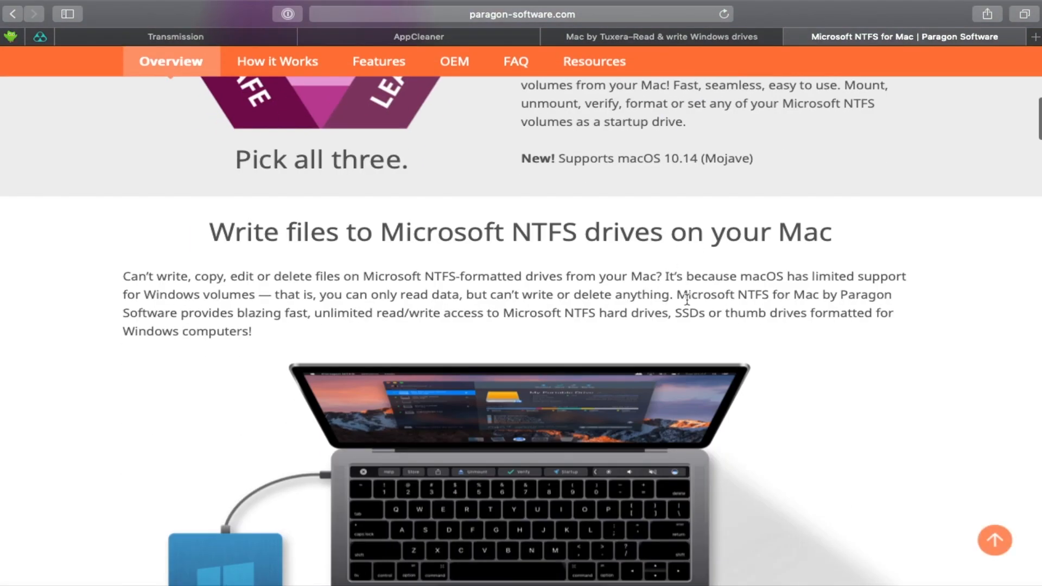
scroll(down, 3)
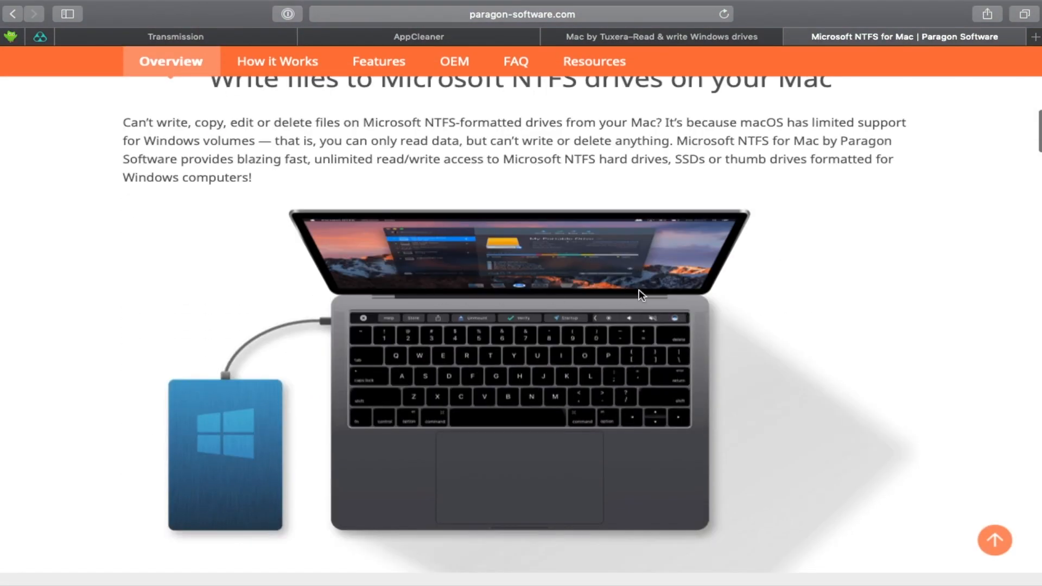
mouse_move(632, 225)
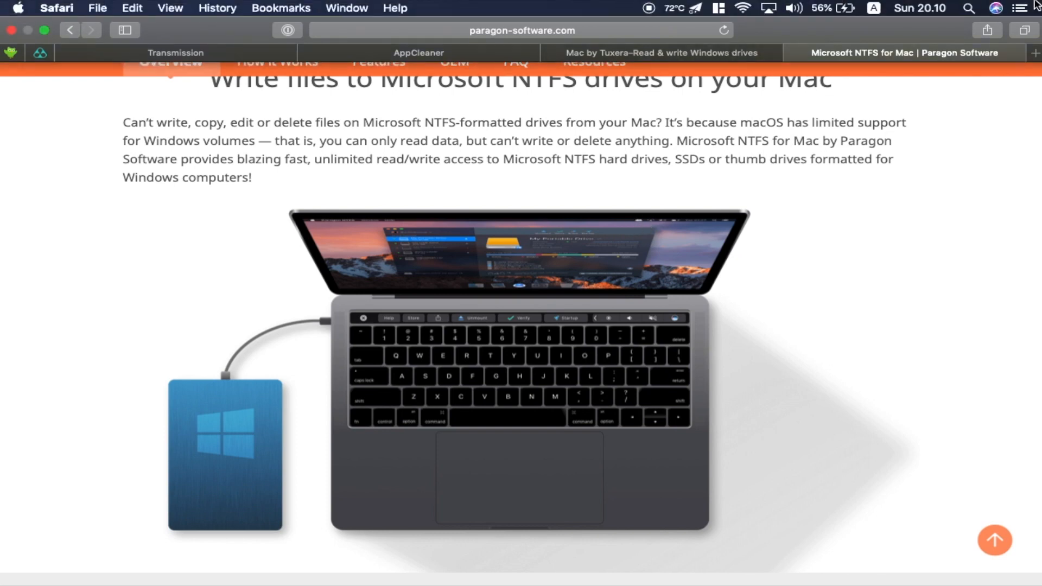
mouse_move(717, 7)
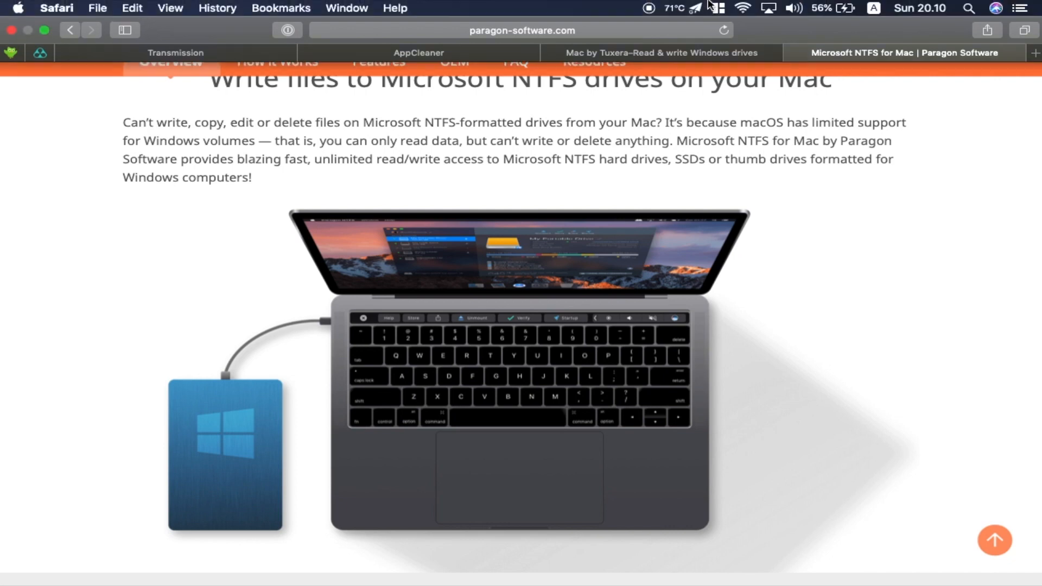
click(660, 53)
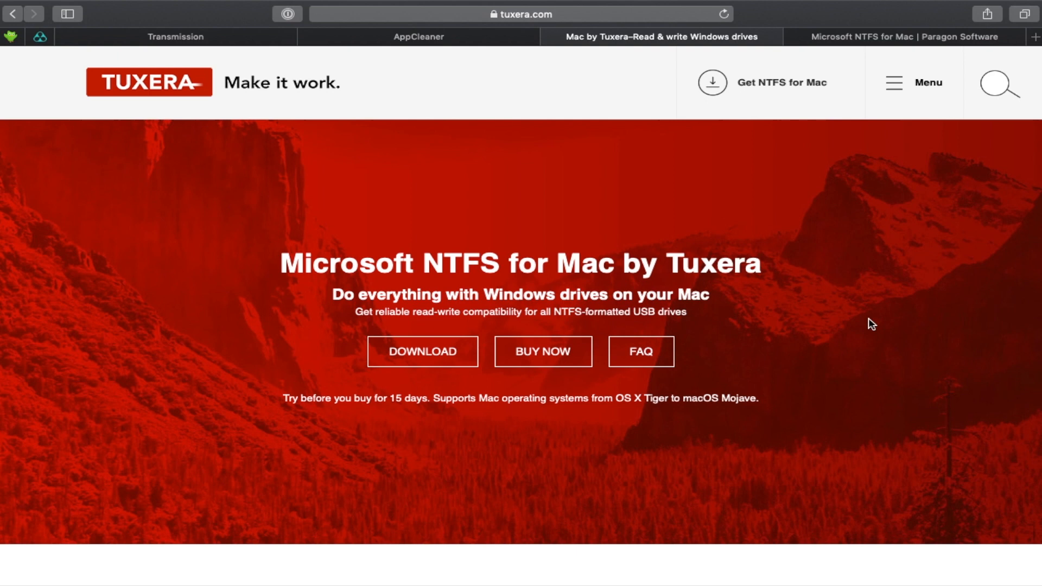
mouse_move(781, 349)
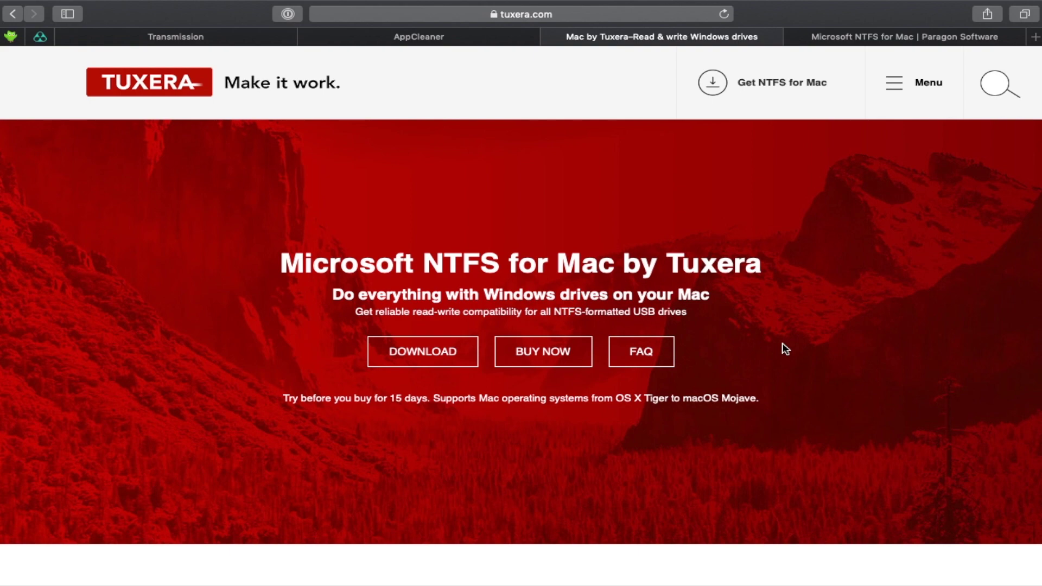